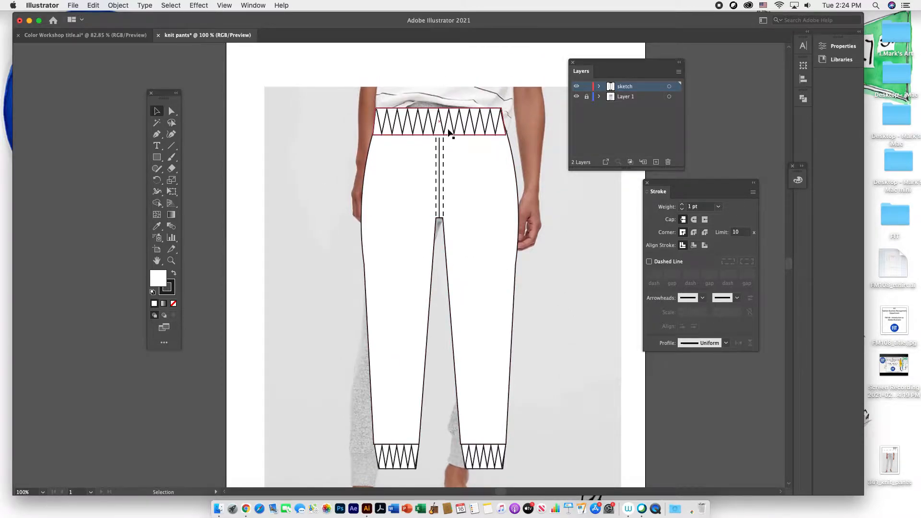
Drag the zigzag ribbed waistband group off the jogger outline onto the pasteboard.
click(452, 122)
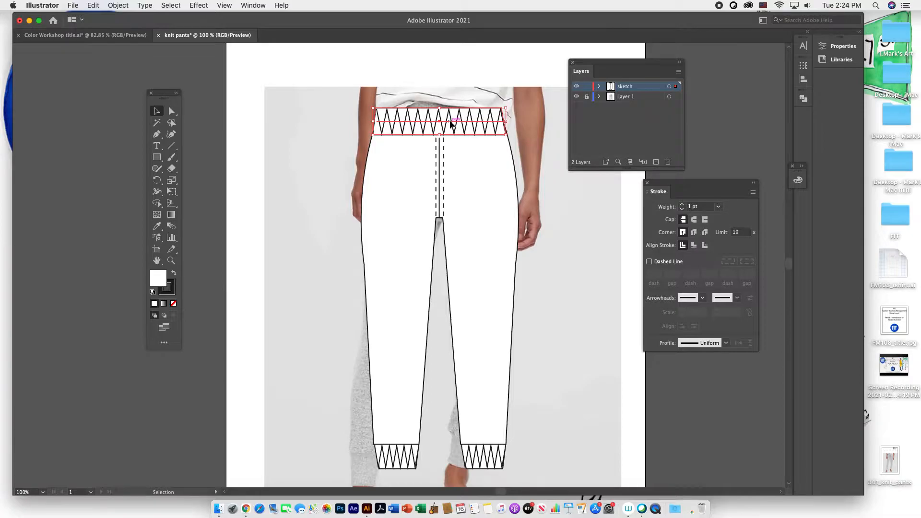
drag(438, 121, 200, 76)
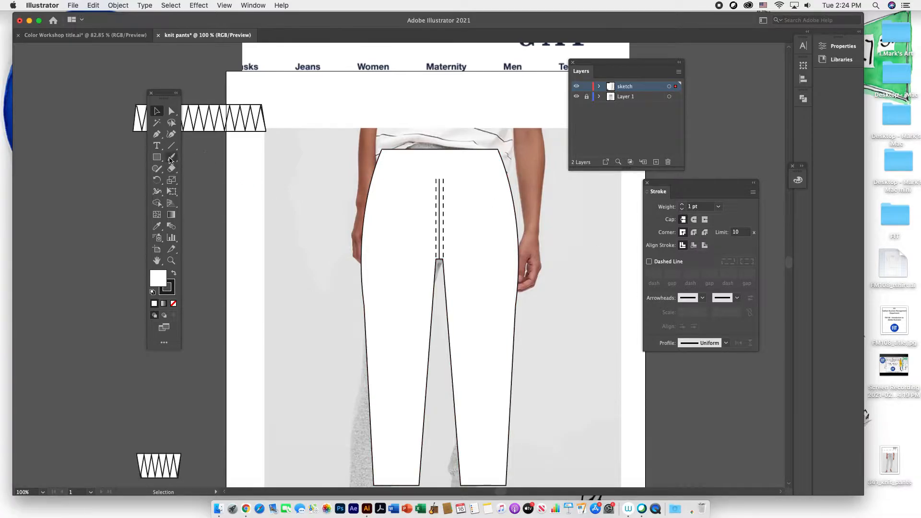
mouse_move(171, 146)
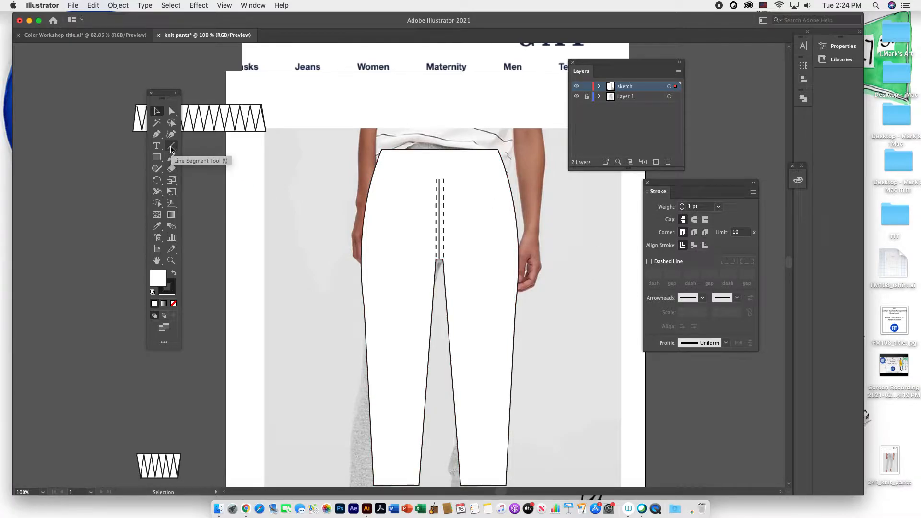
Create a Line Segment of length 0.50 in at 90° above the jogger's waist.
drag(203, 117, 333, 117)
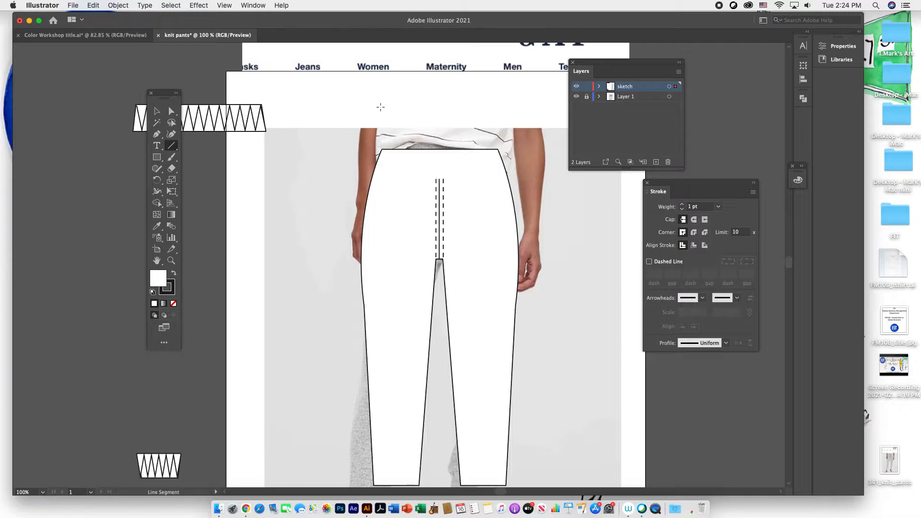
click(381, 106)
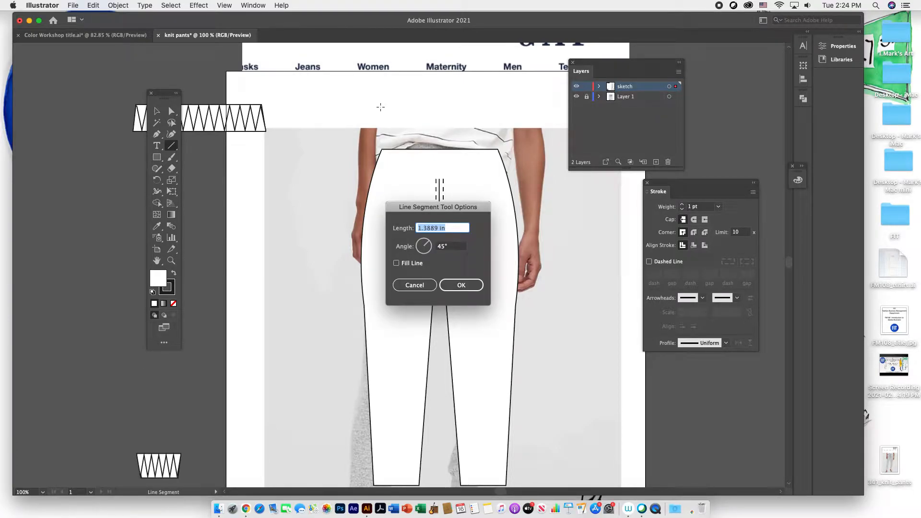
click(438, 229)
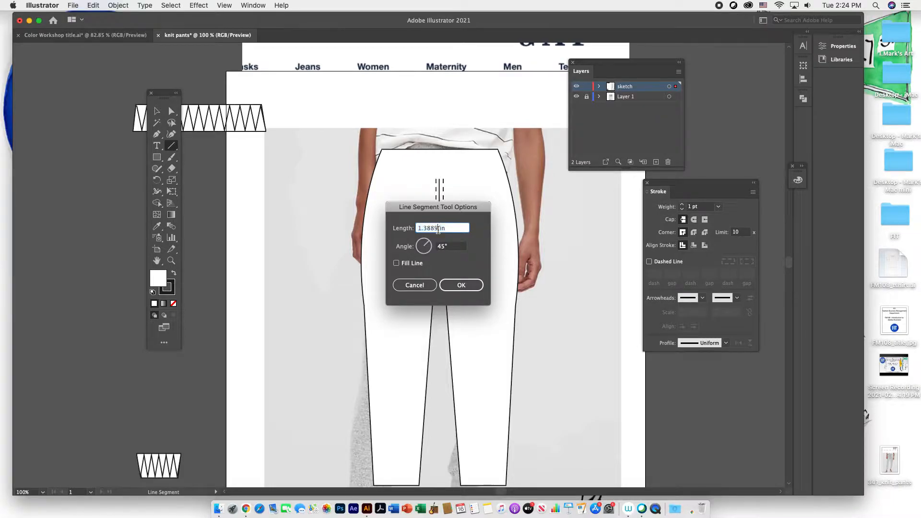
triple_click(442, 229)
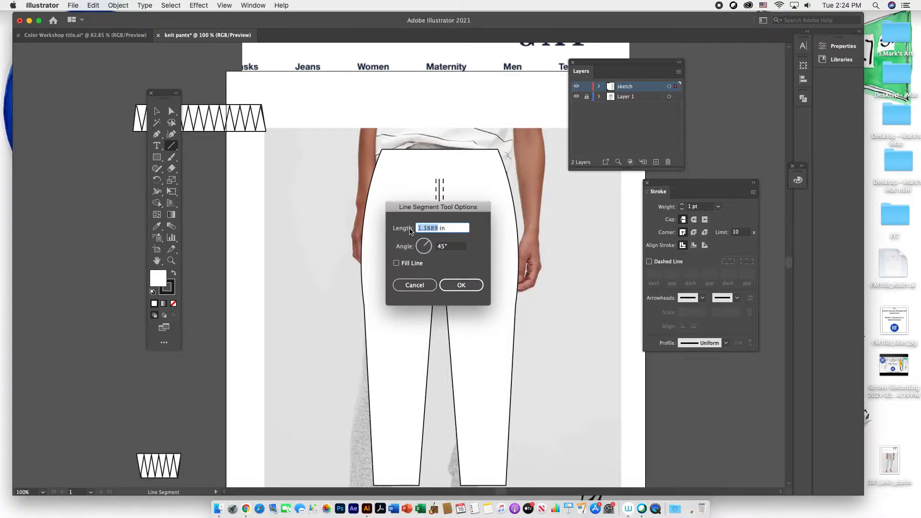
text(.50 in)
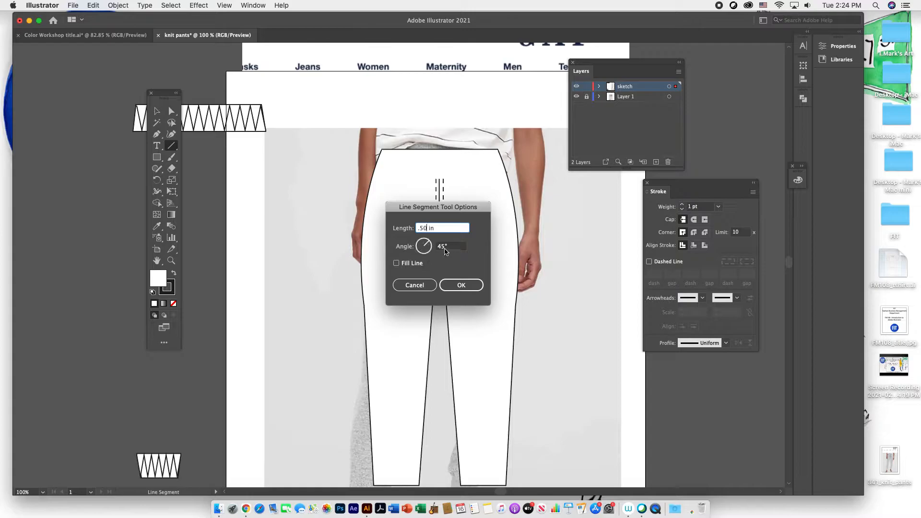
click(451, 246)
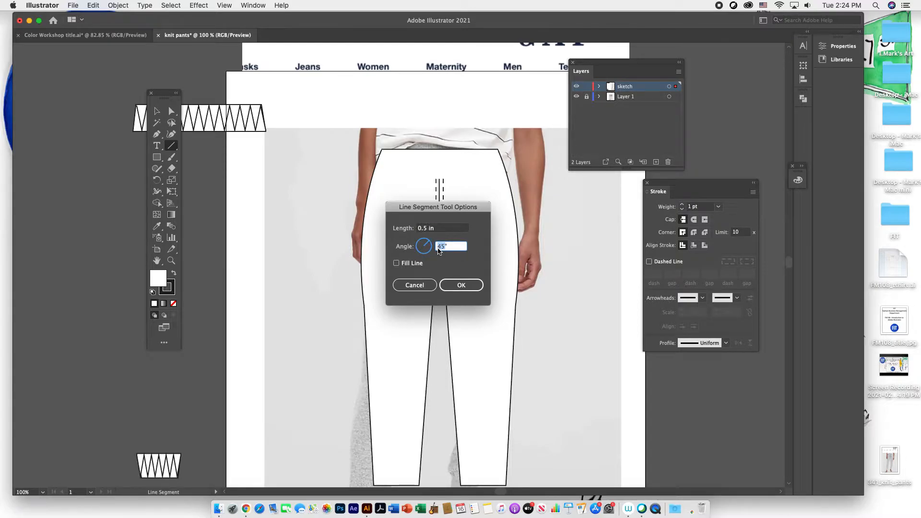
text(90°)
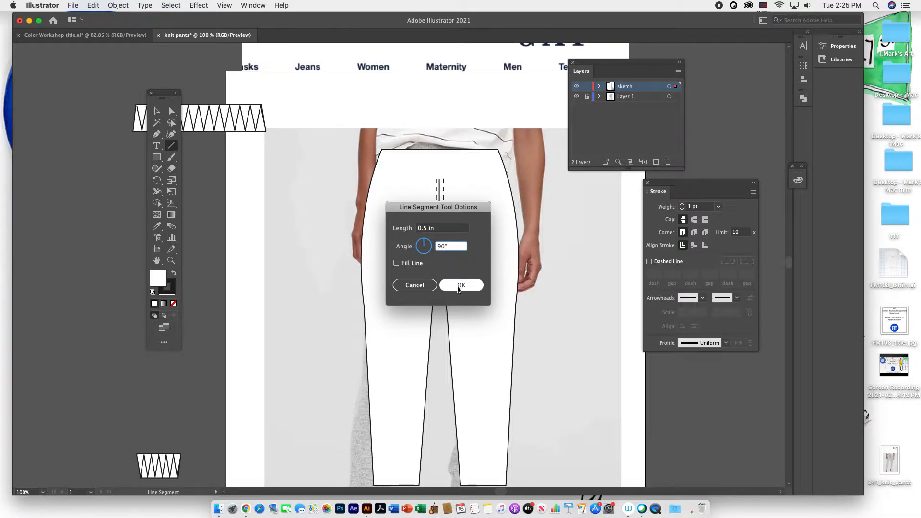
click(462, 285)
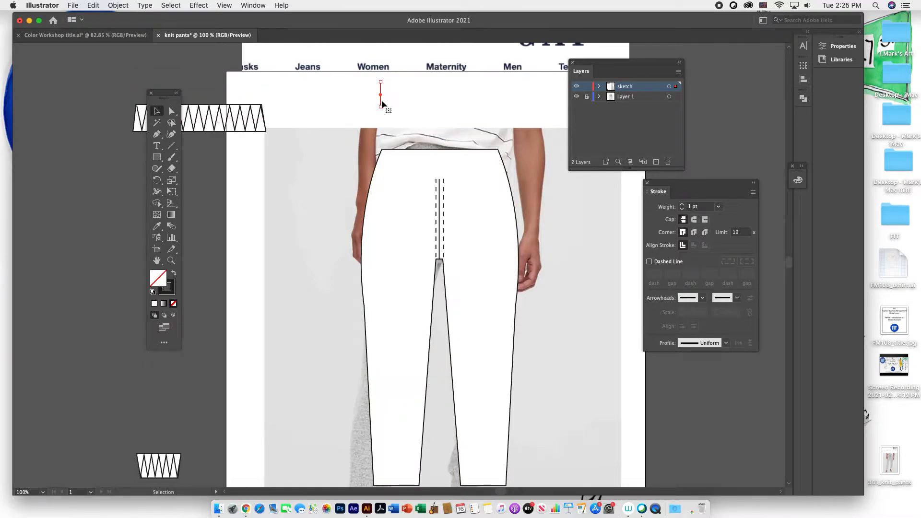
Nudge the line down toward the waistline and turn on View > Show Grid.
drag(380, 96, 384, 116)
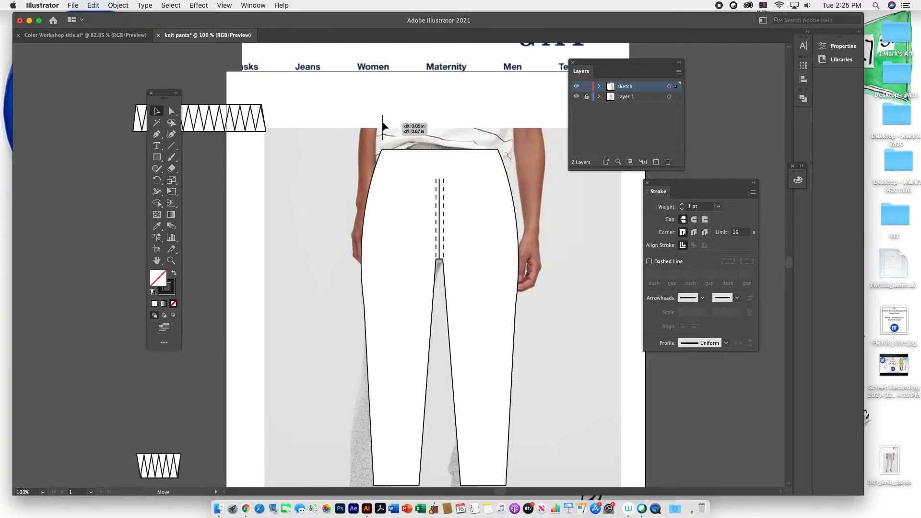
click(223, 6)
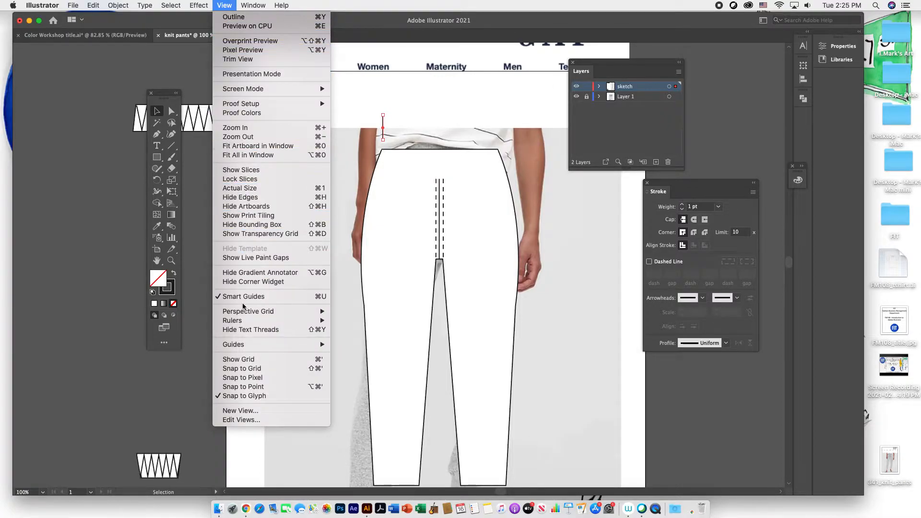
mouse_move(238, 359)
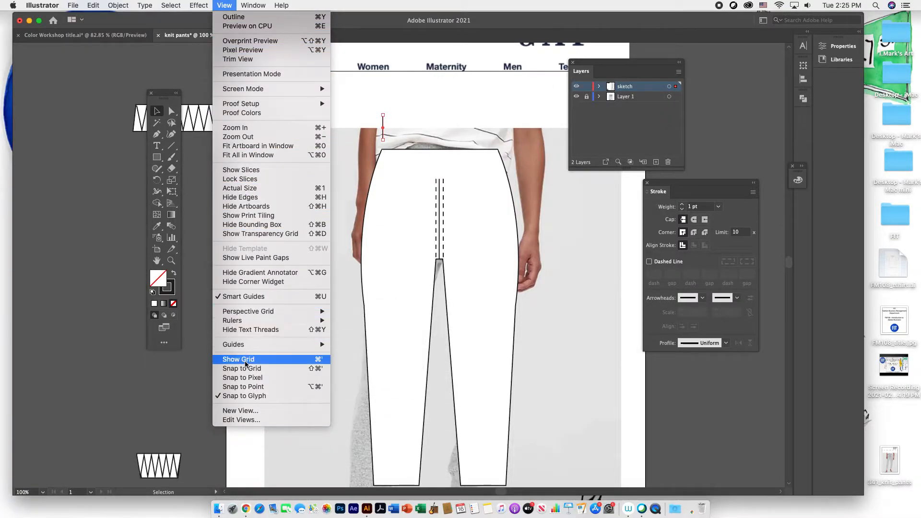
click(238, 359)
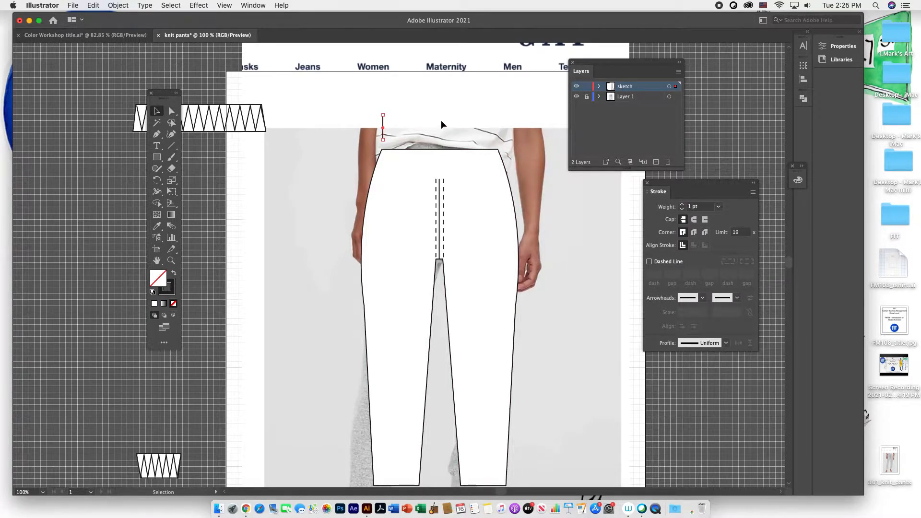
click(587, 96)
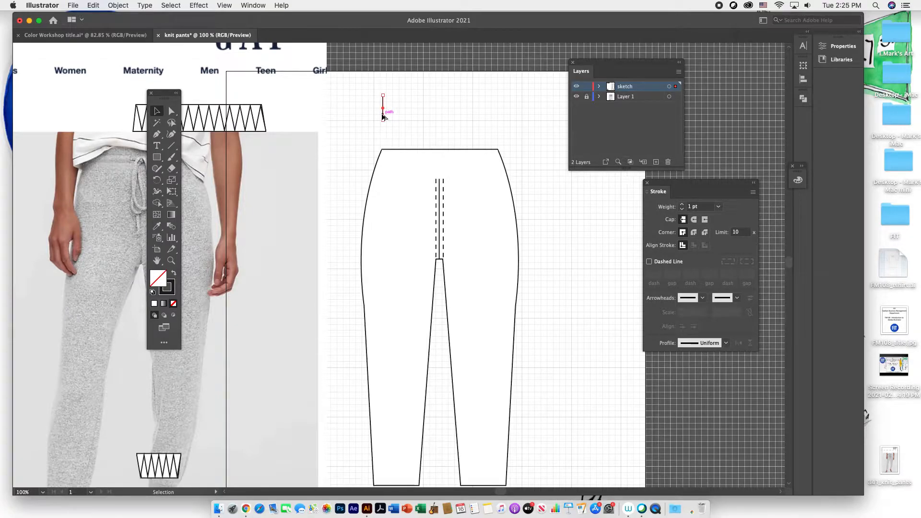
Duplicate the vertical line to the right end of the waist, opposite the first.
drag(382, 110, 462, 110)
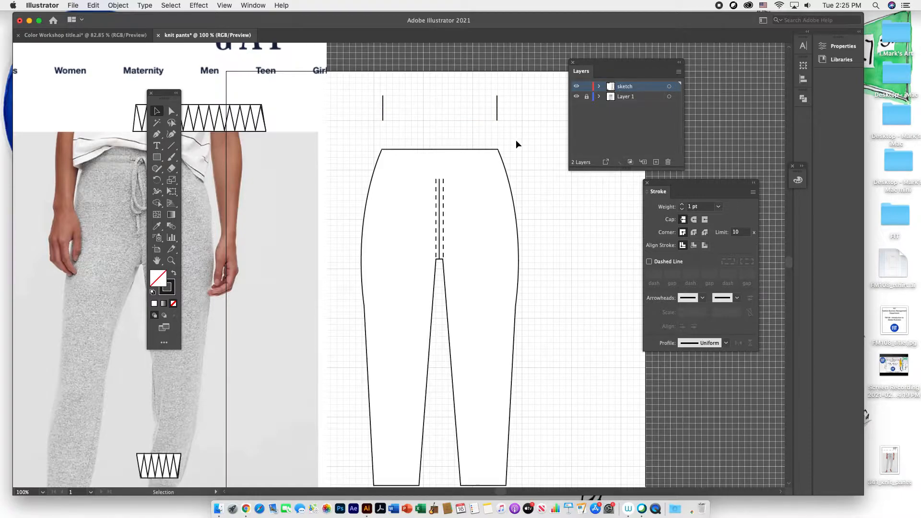
mouse_move(448, 111)
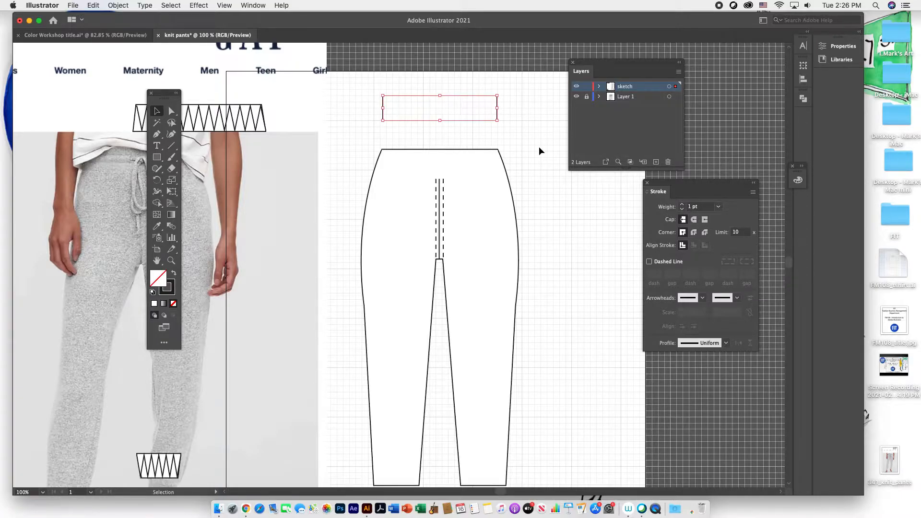
mouse_move(294, 237)
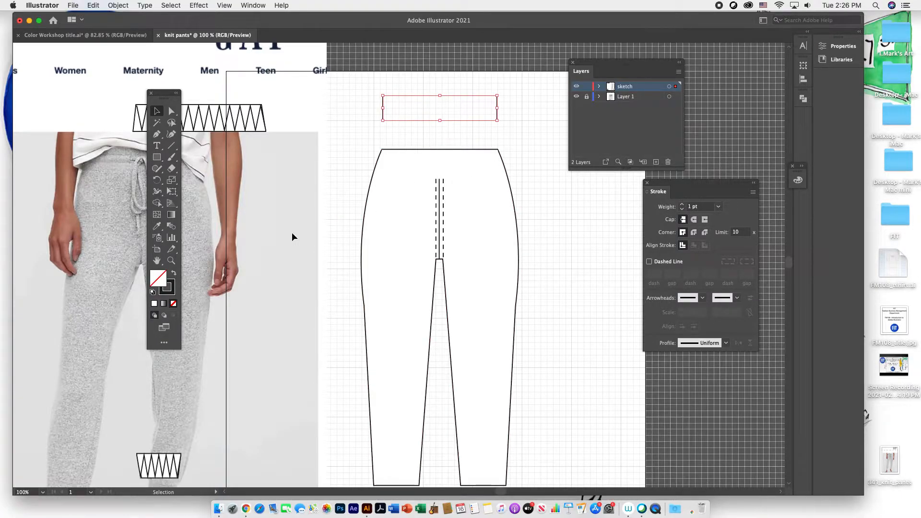
mouse_move(171, 227)
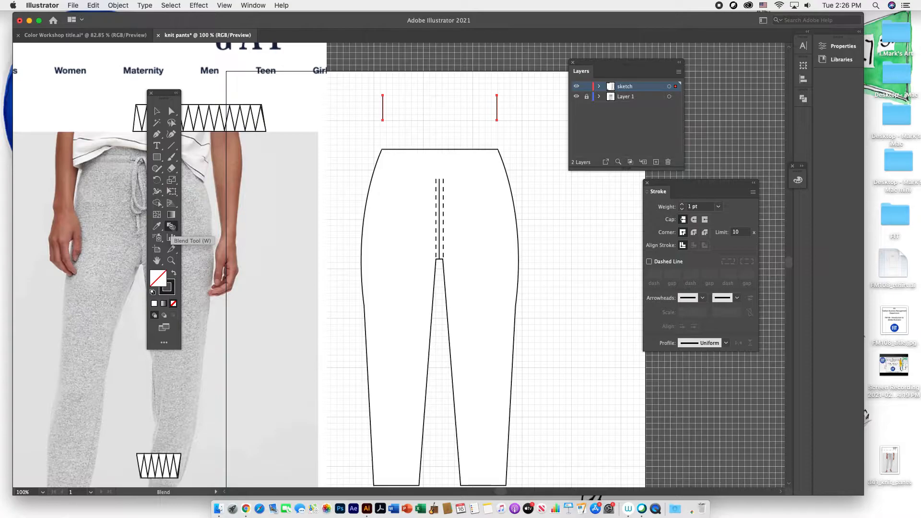
Set the Blend options to Specified Steps with 18 steps.
double_click(172, 225)
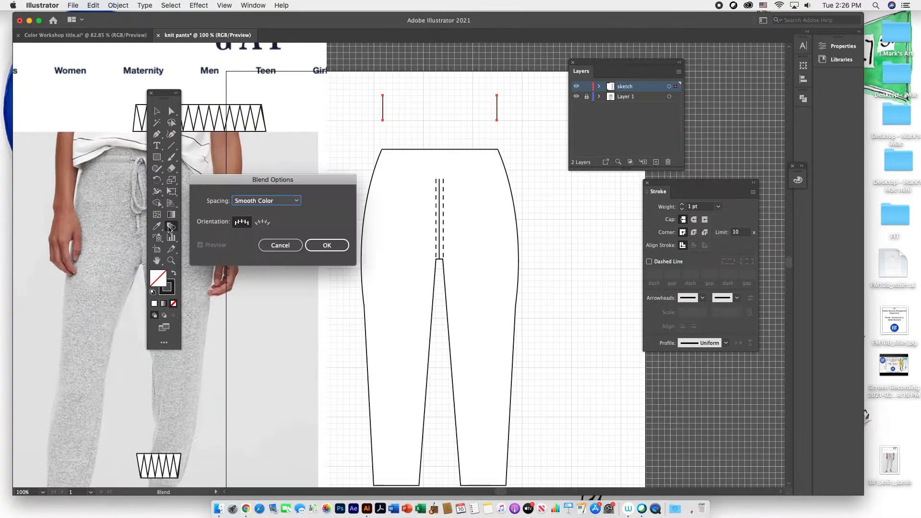
drag(272, 179, 328, 180)
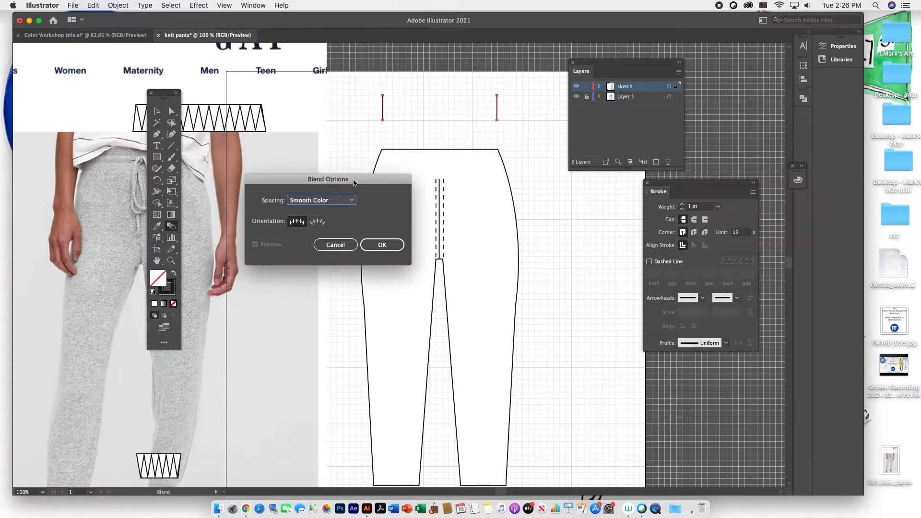
click(321, 201)
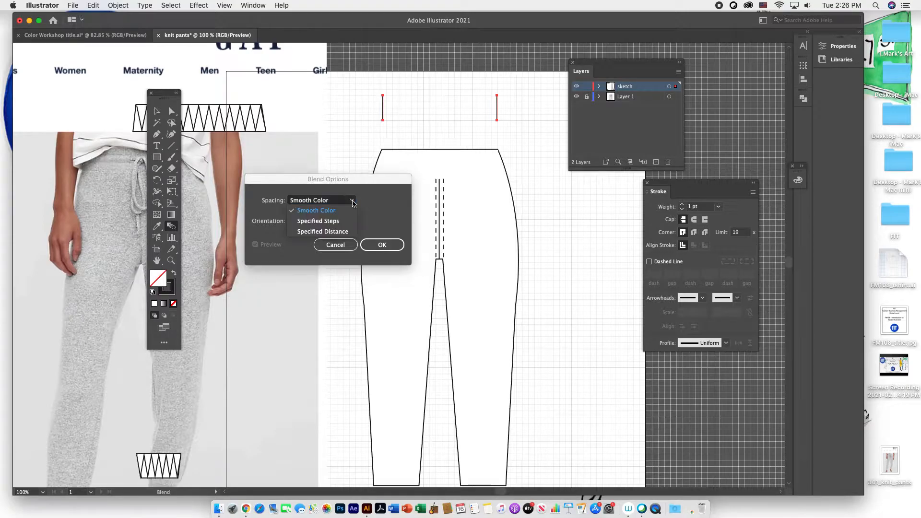
click(318, 221)
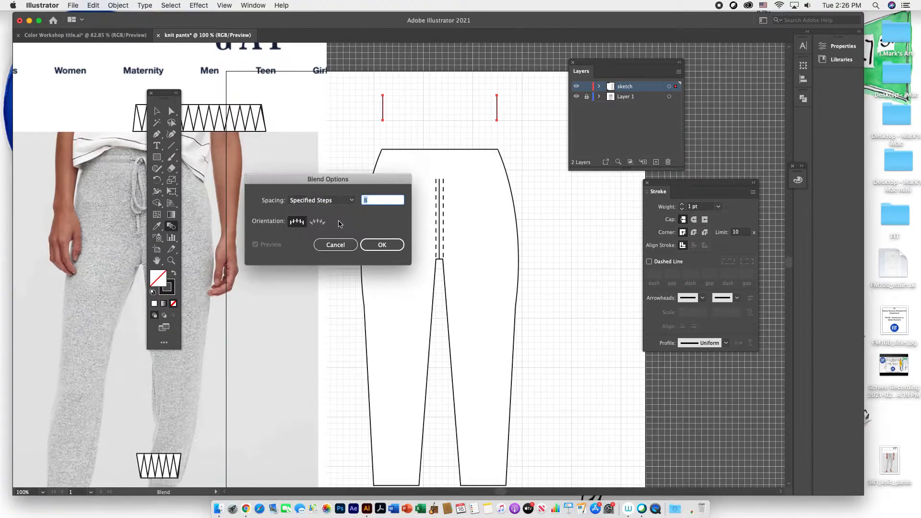
text(1)
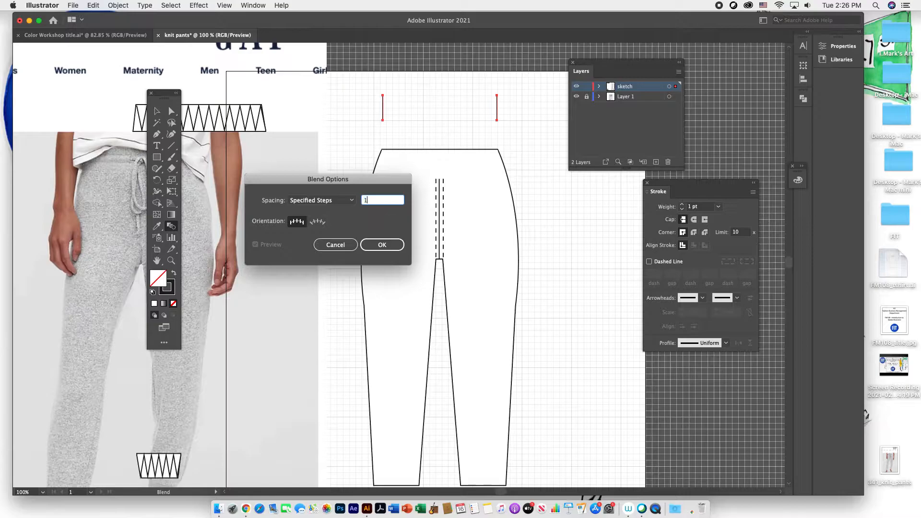
text(18)
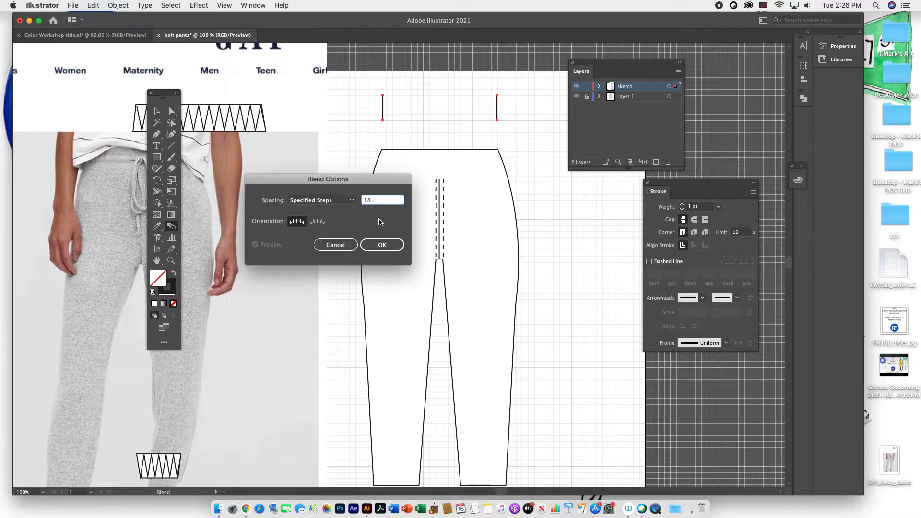
click(381, 244)
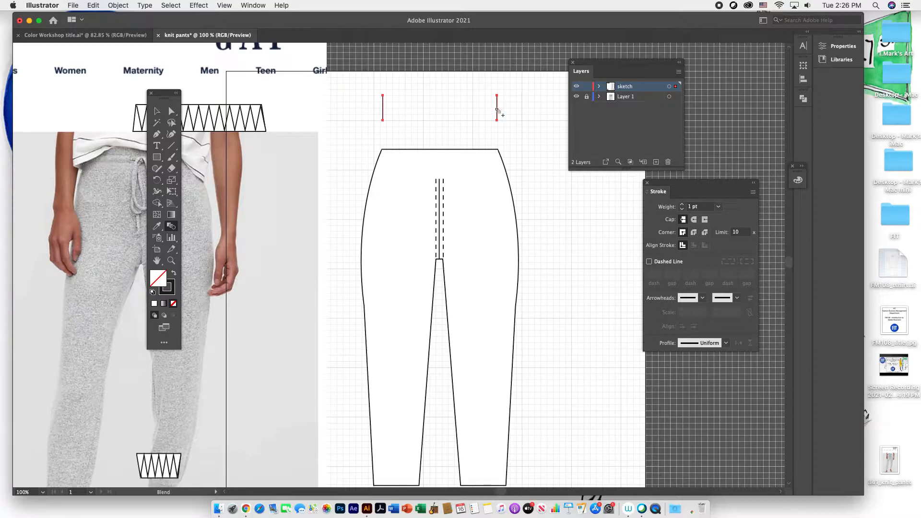
Blend the two waist lines into a row of evenly spaced rib lines.
click(497, 112)
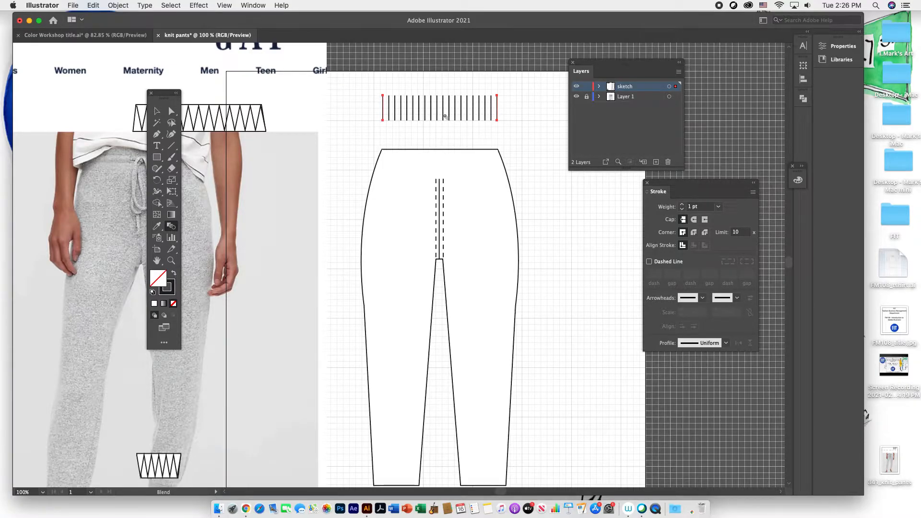
click(440, 108)
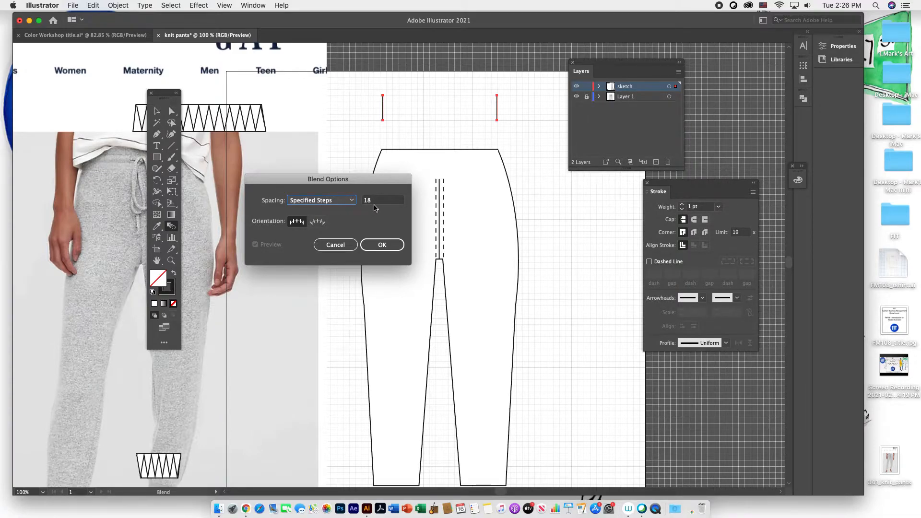
click(382, 244)
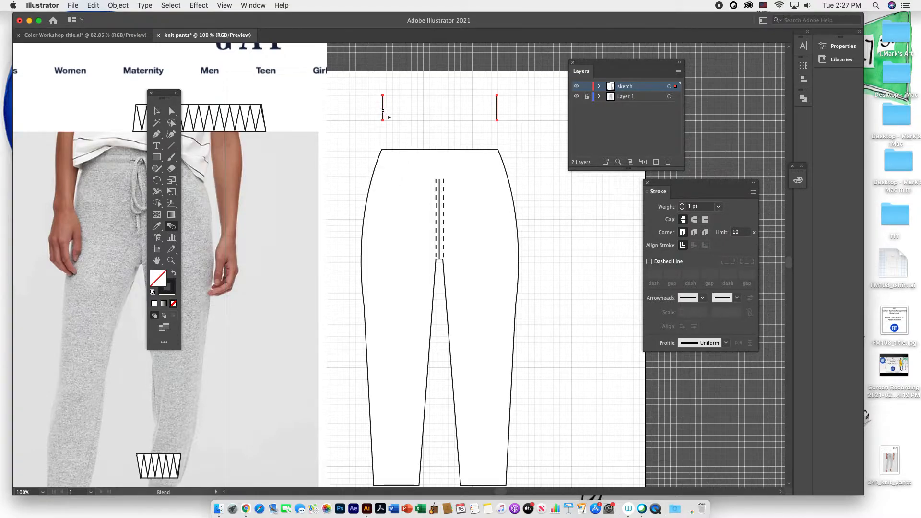
mouse_move(485, 111)
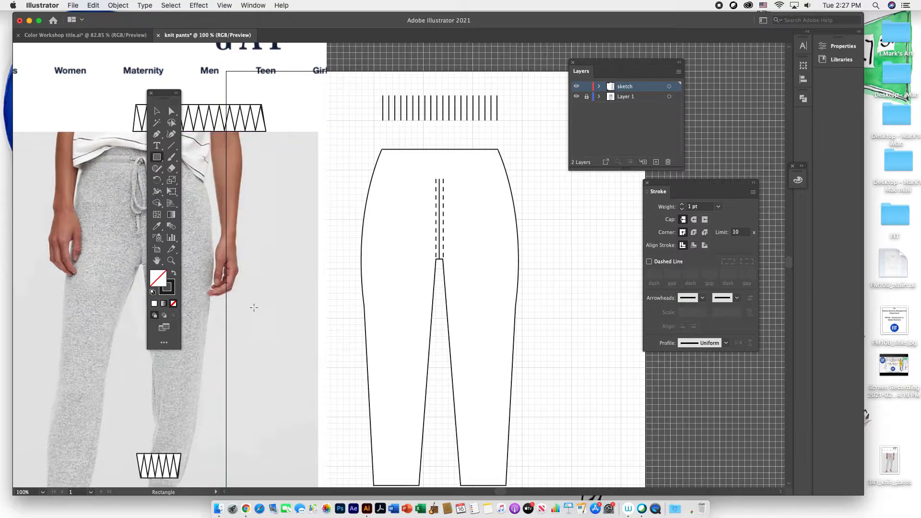
mouse_move(158, 280)
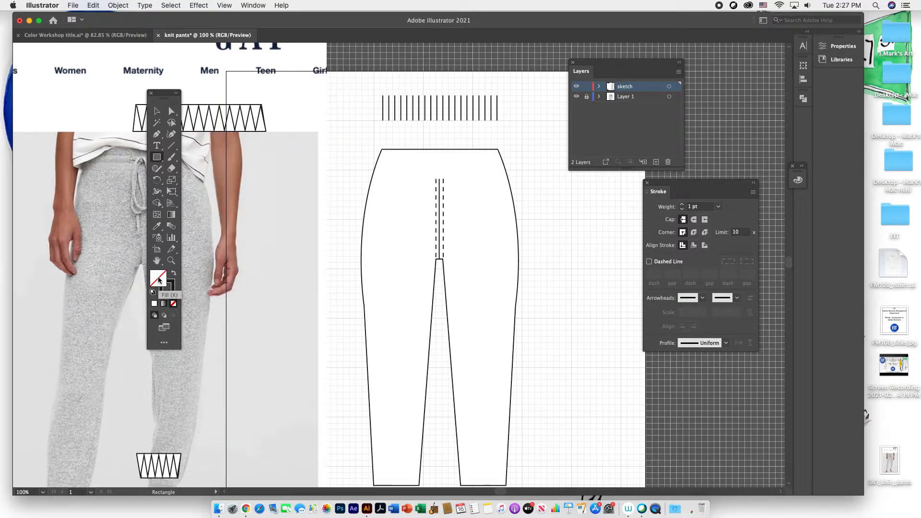
Draw a white-filled rectangle spanning the full row of waistband rib lines.
click(157, 280)
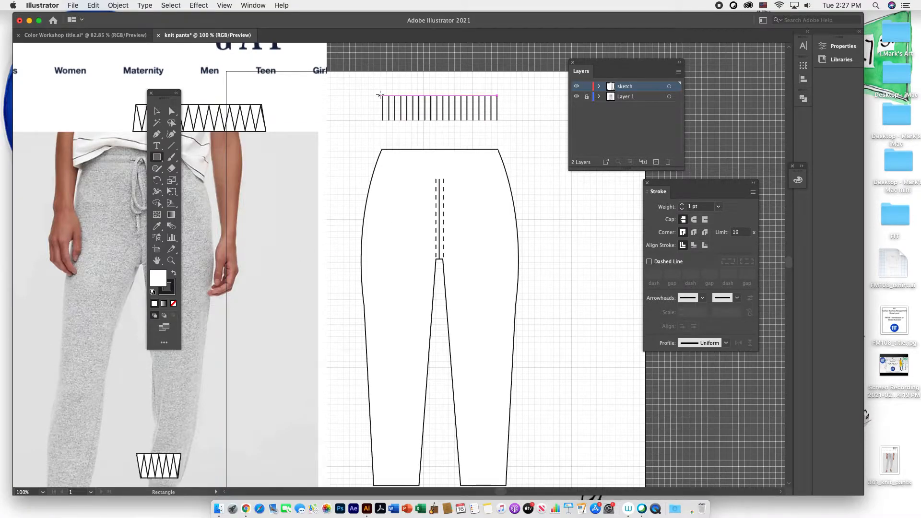
drag(382, 96, 476, 124)
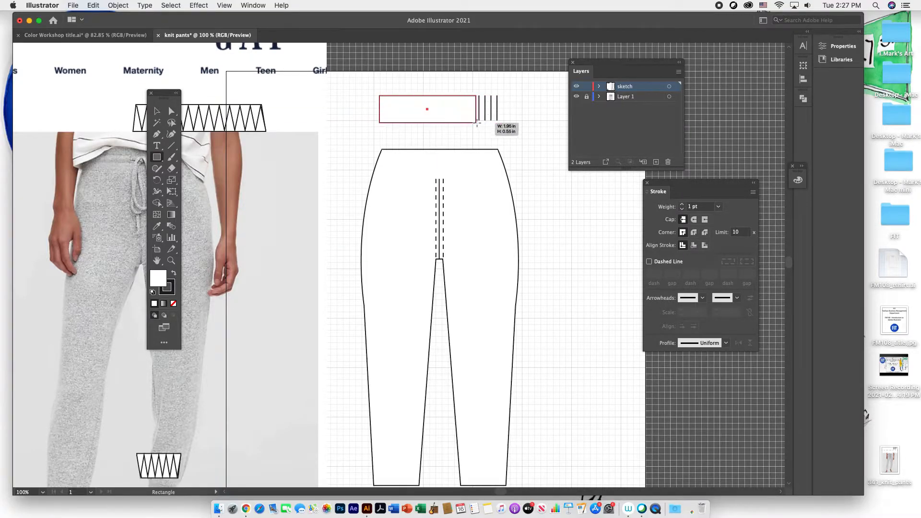
drag(477, 124, 499, 122)
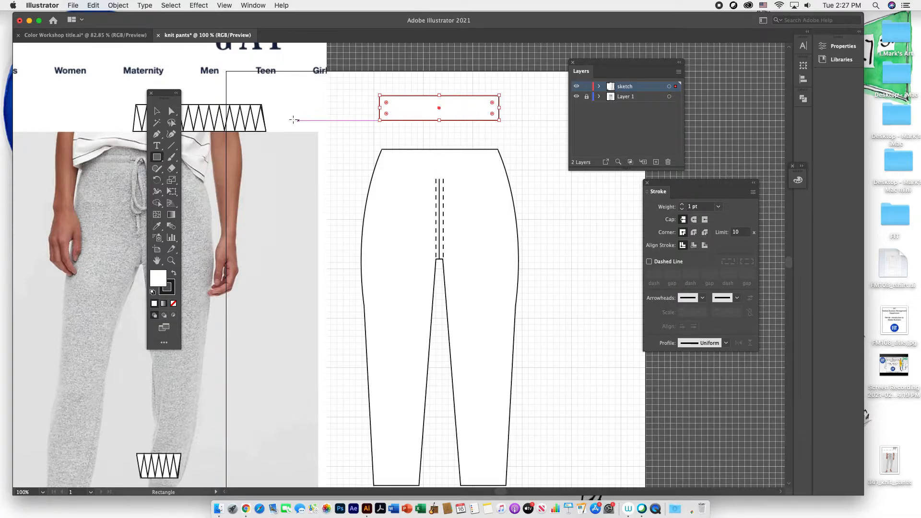
click(156, 112)
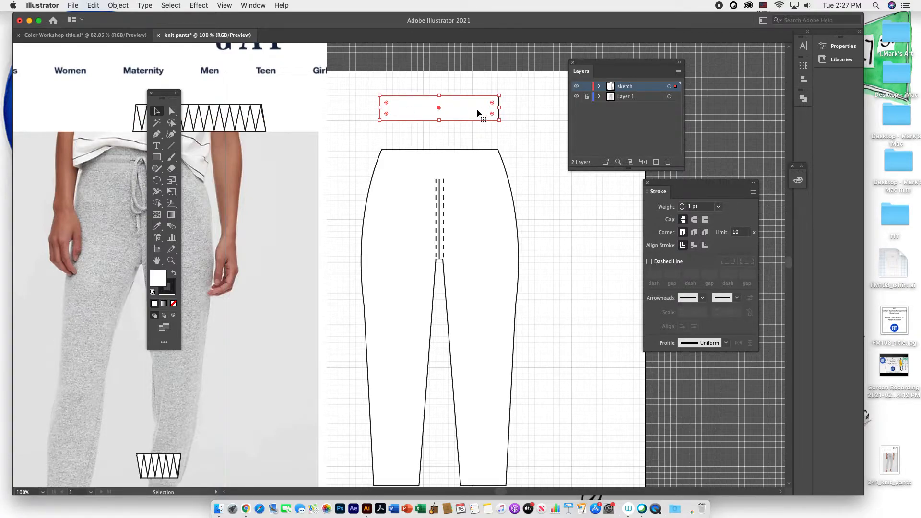
Send the white rectangle to back behind the rib lines and select both together.
right_click(476, 109)
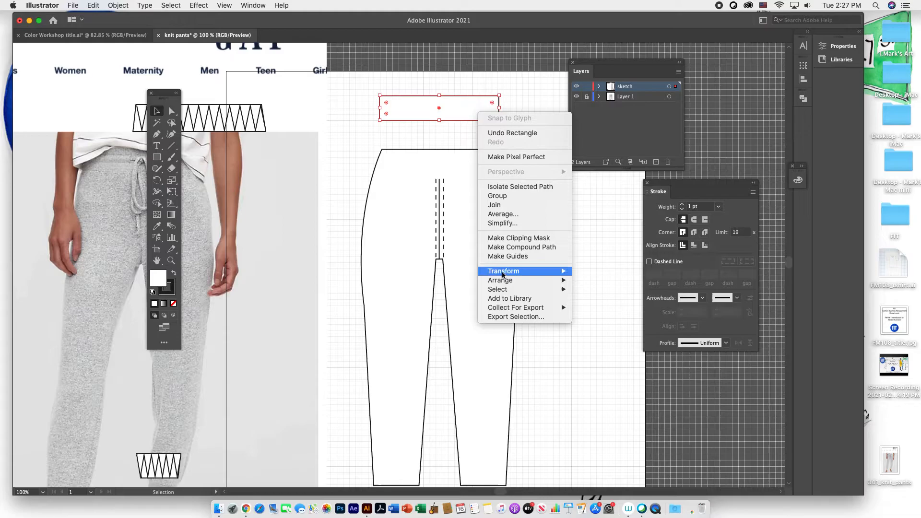
mouse_move(500, 280)
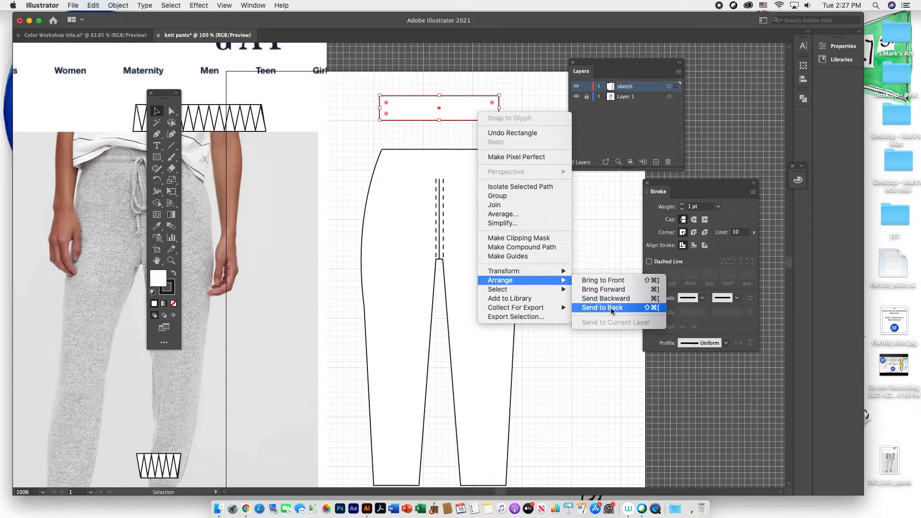
click(602, 307)
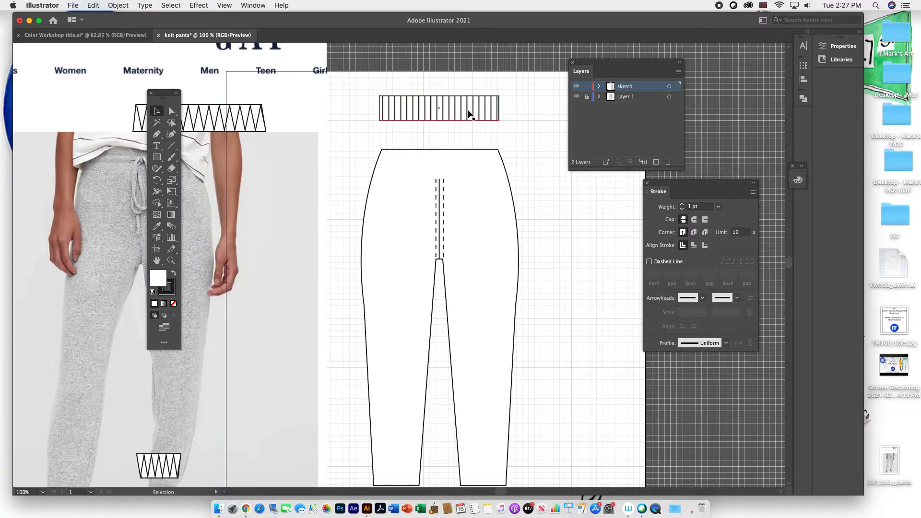
click(370, 94)
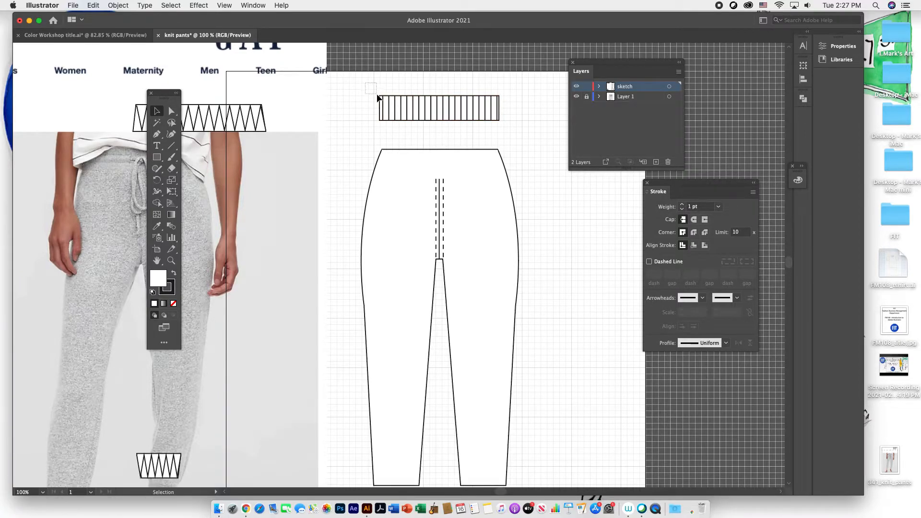
click(439, 107)
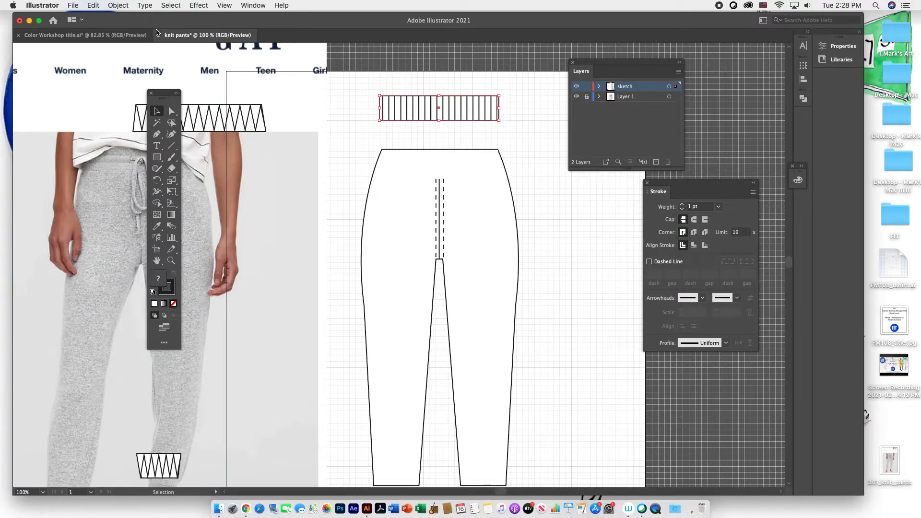
Move the waistband onto the jogger top and pull its corner anchors to the trouser edges.
click(118, 5)
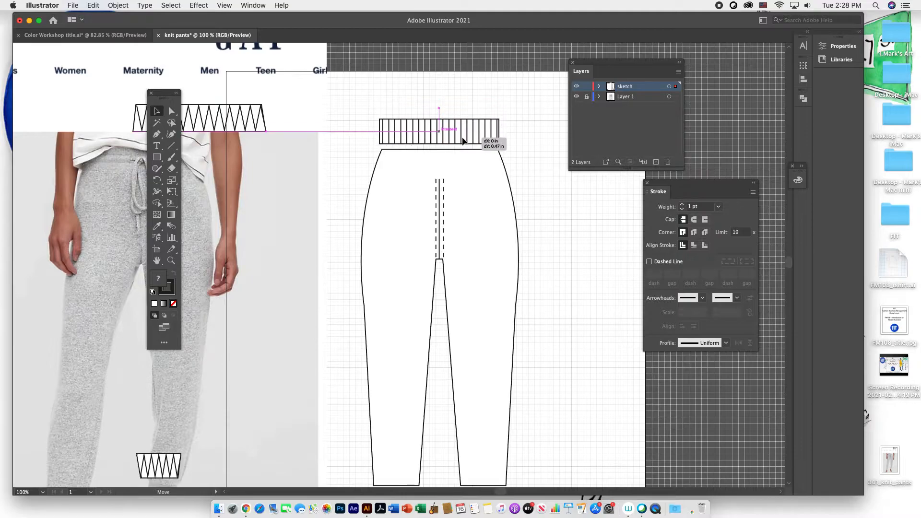
drag(464, 141, 464, 152)
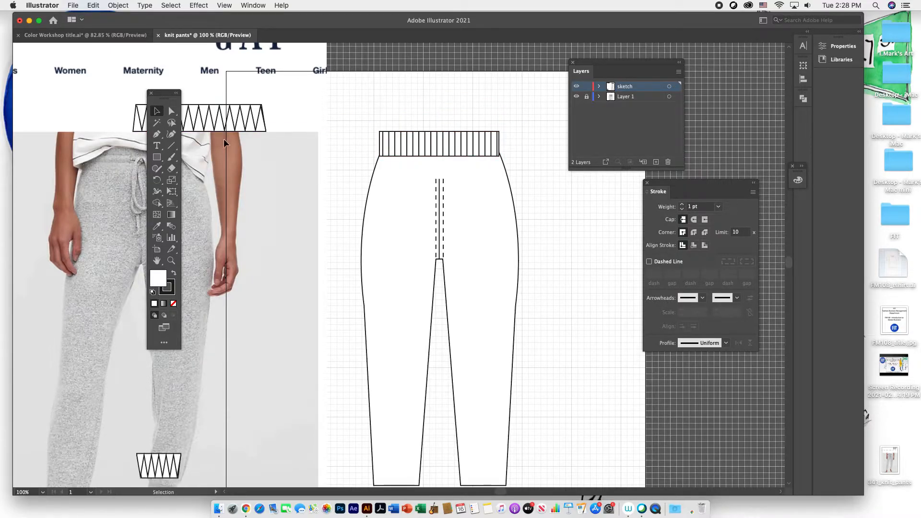
mouse_move(171, 112)
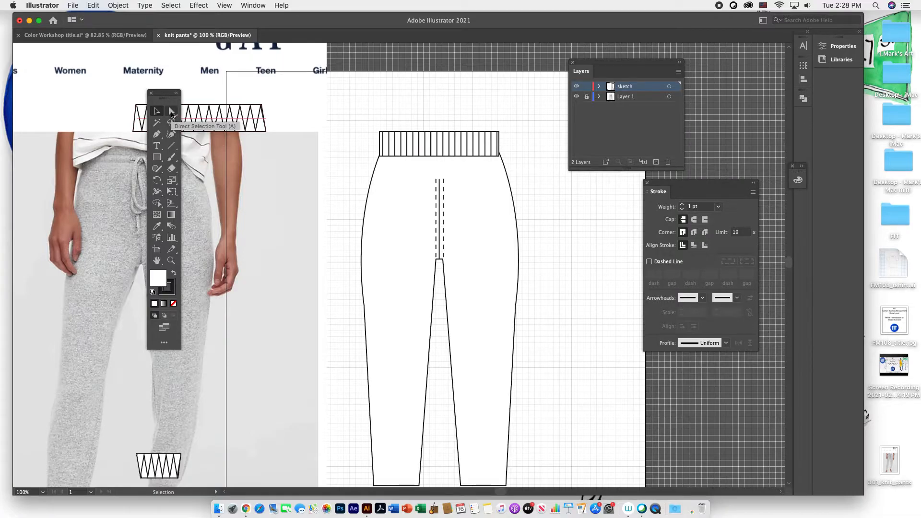
click(157, 111)
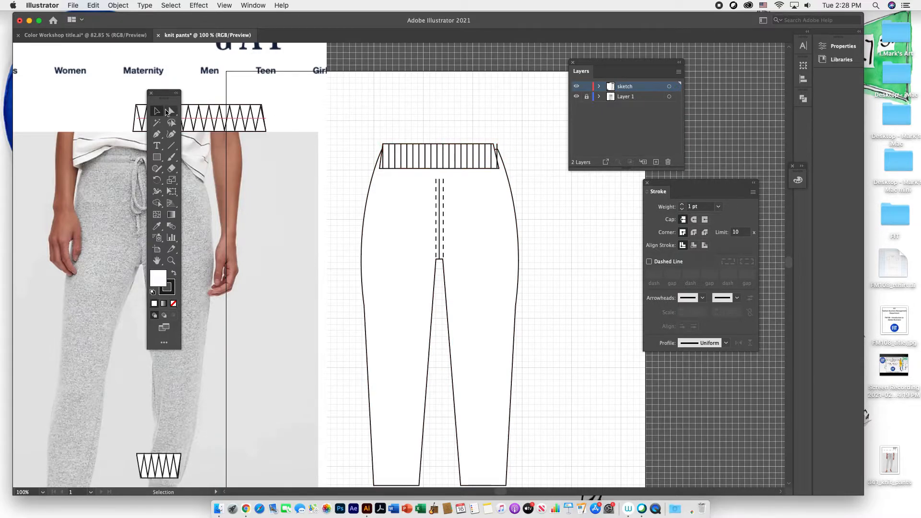
click(171, 111)
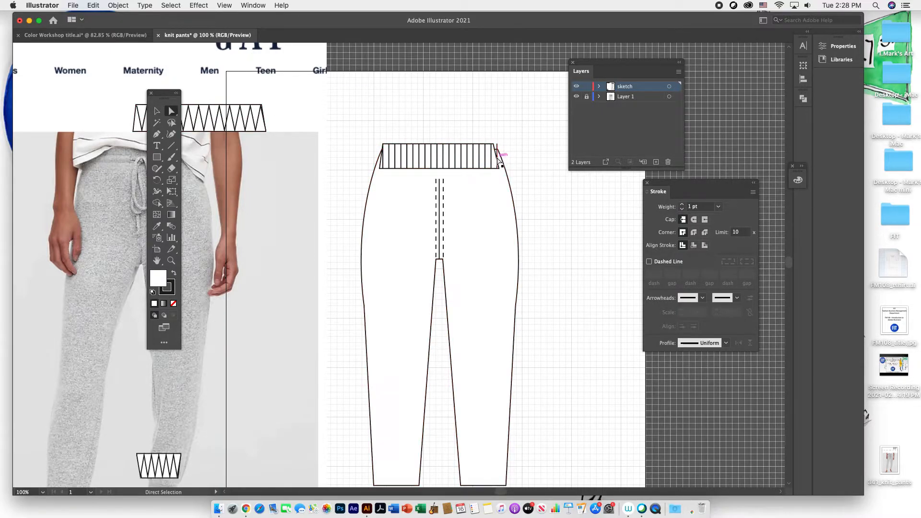
drag(501, 158, 495, 163)
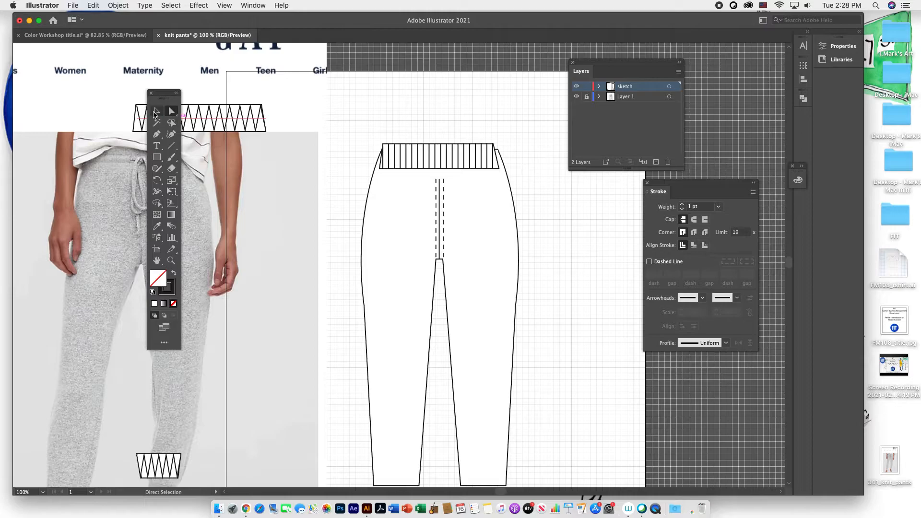
click(157, 112)
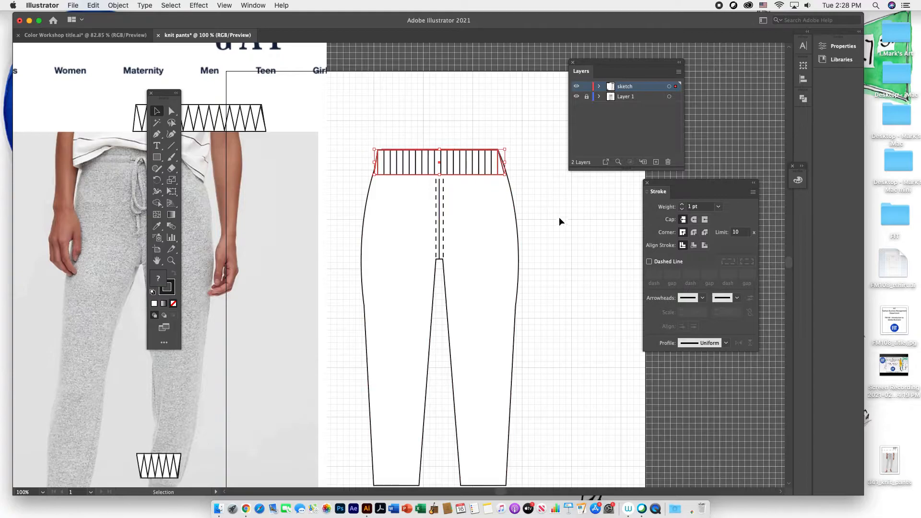
scroll(down, 3)
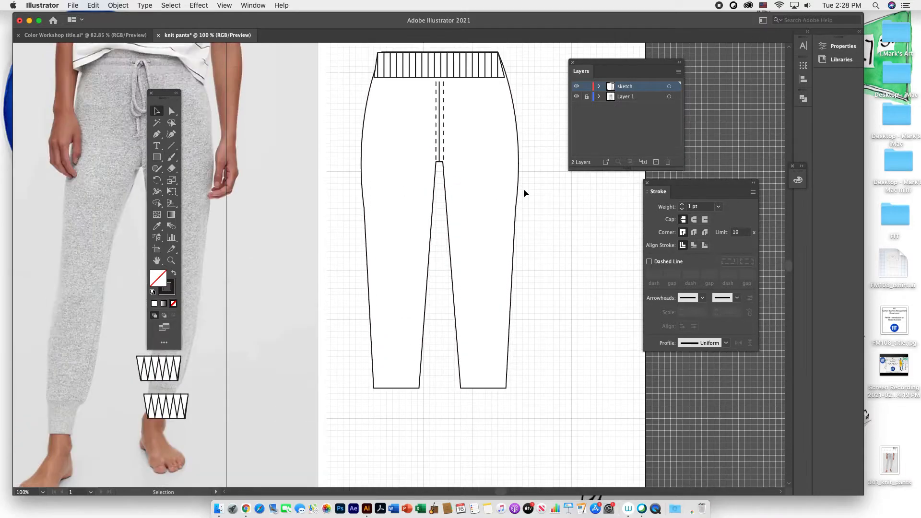
Add a 0.5 in vertical line below the right leg hem, copy it, and select both.
scroll(down, 3)
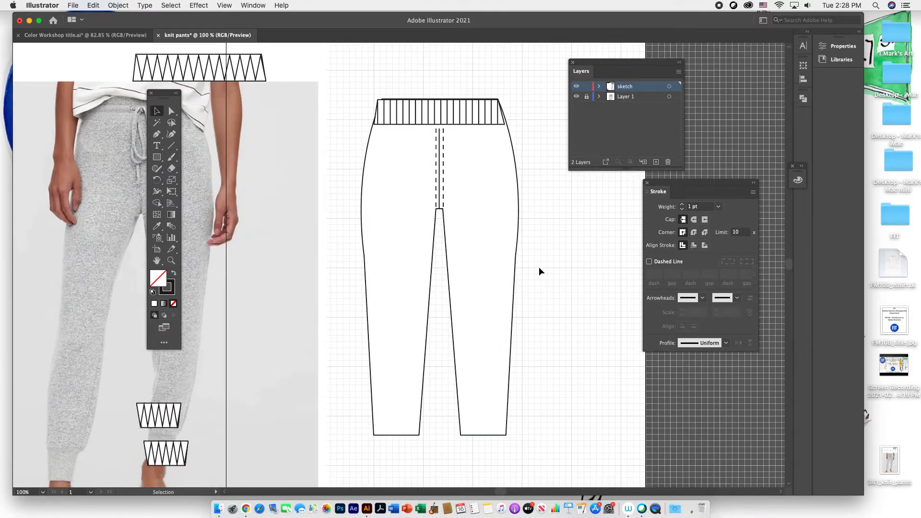
scroll(down, 3)
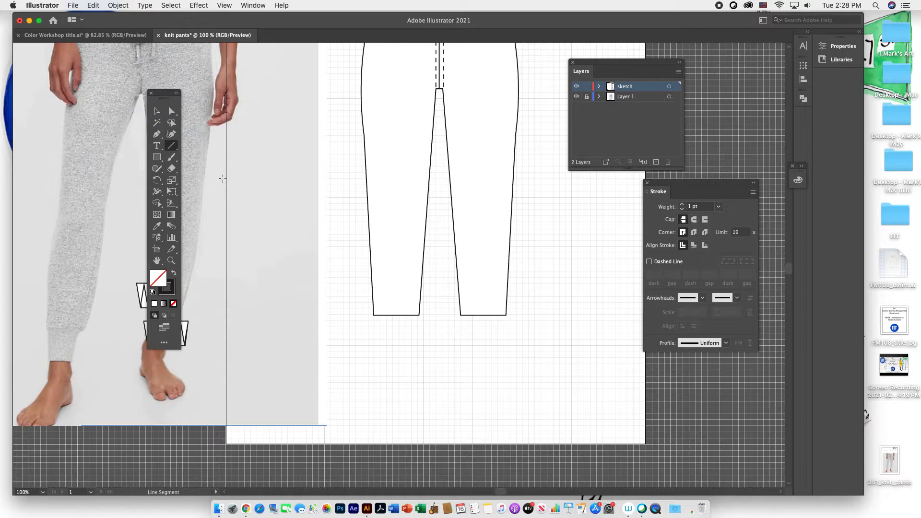
mouse_move(464, 339)
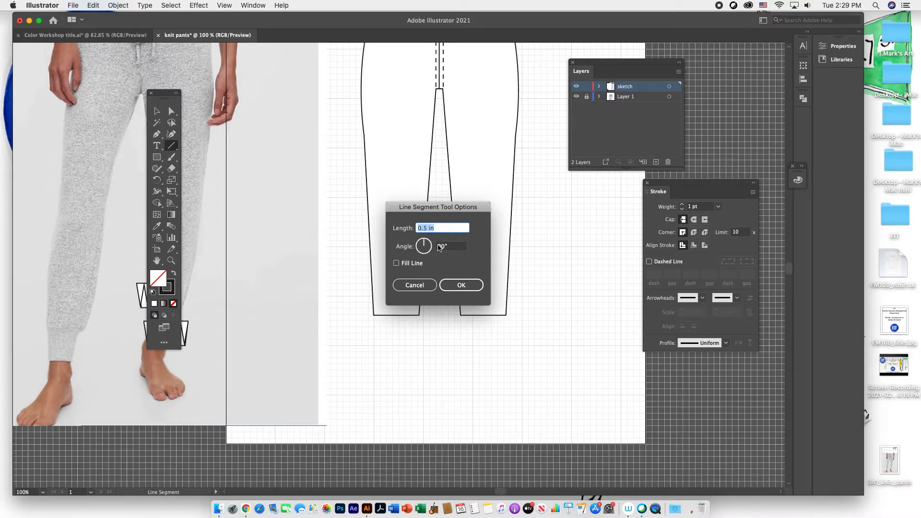
click(462, 285)
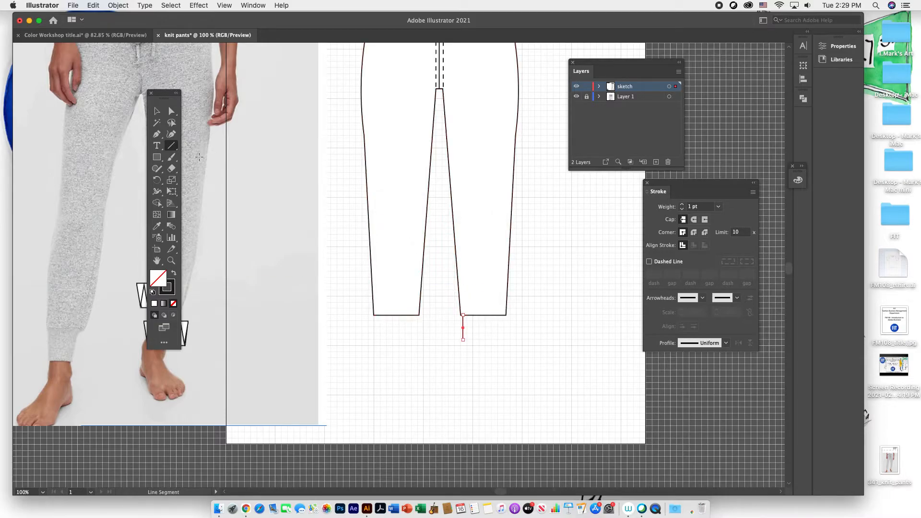
click(157, 111)
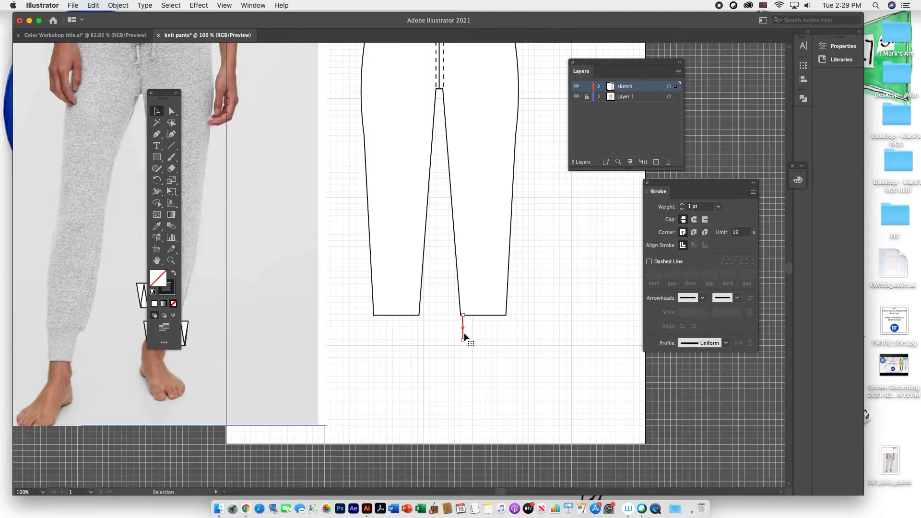
mouse_move(444, 336)
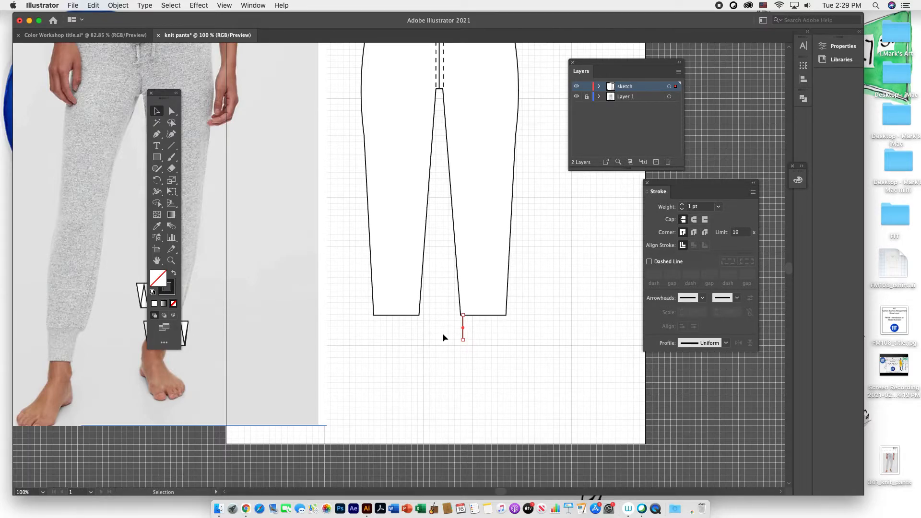
drag(463, 329, 463, 345)
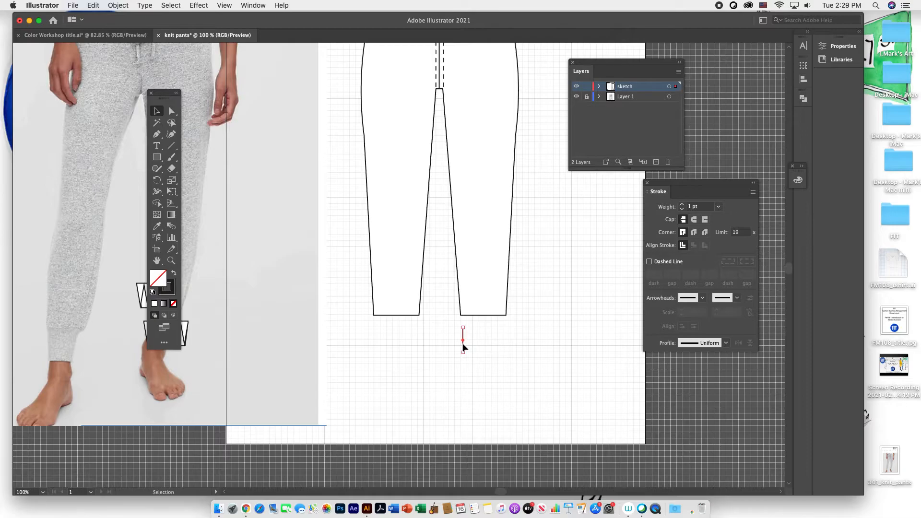
mouse_move(464, 343)
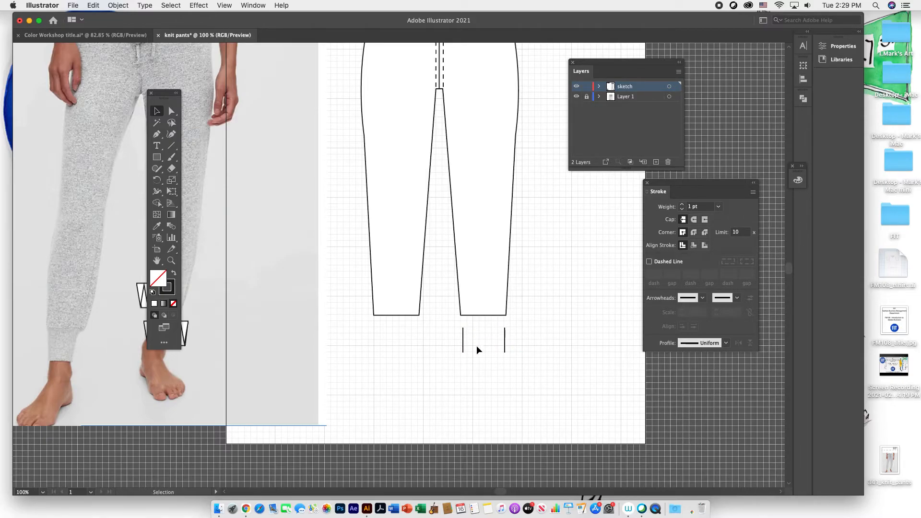
drag(464, 338, 506, 346)
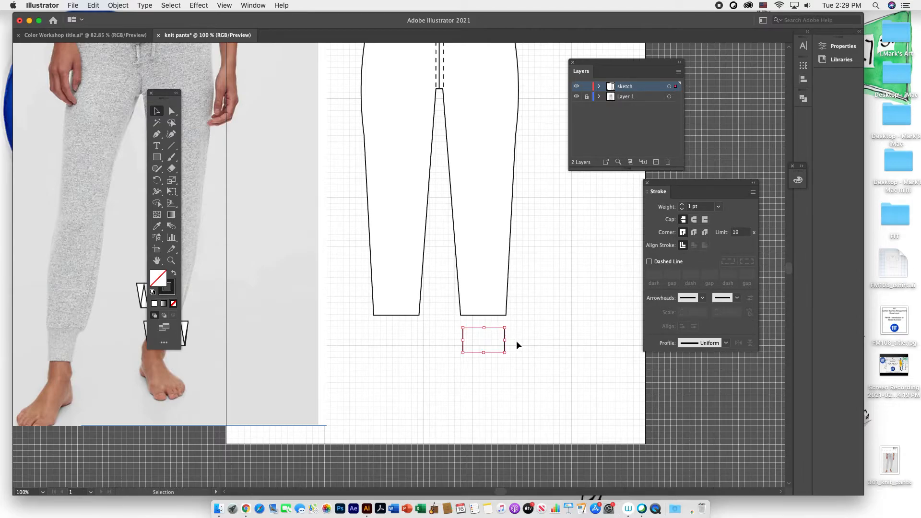
mouse_move(171, 227)
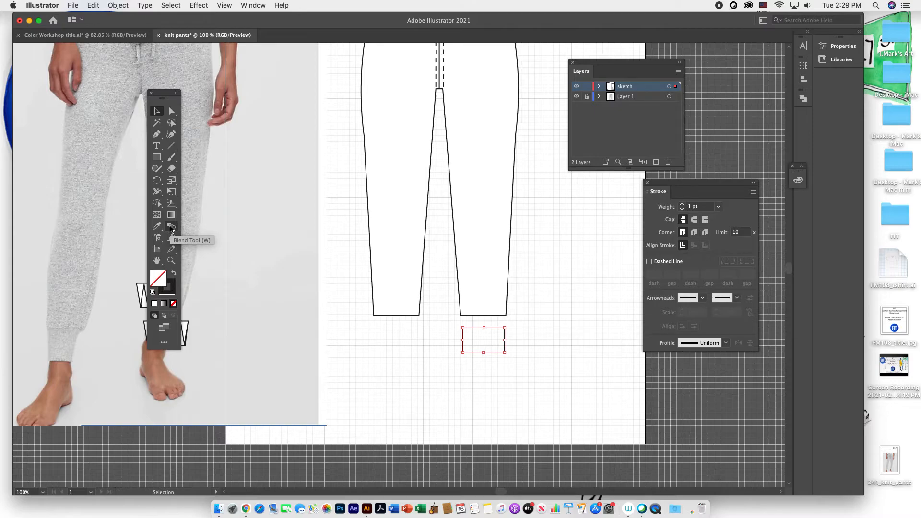
Blend the two cuff lines into evenly spaced rib lines with the same specified steps.
click(171, 227)
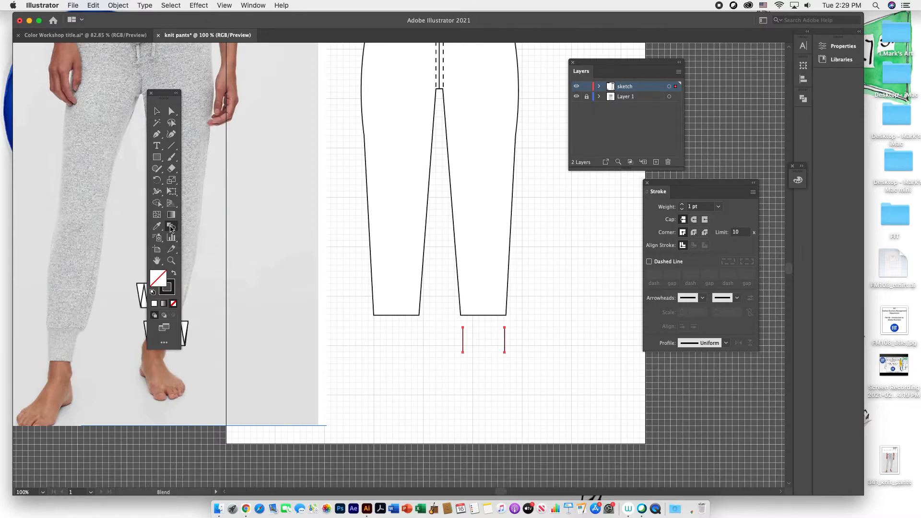
double_click(170, 228)
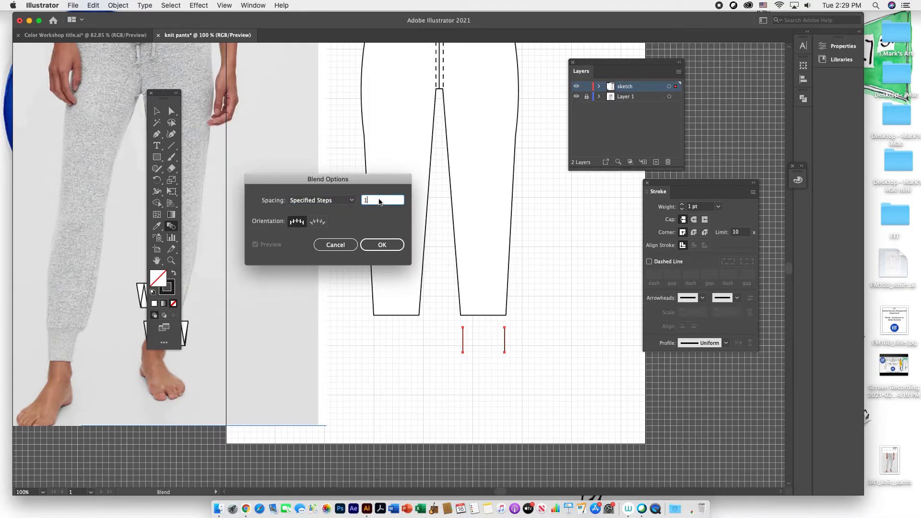
click(381, 245)
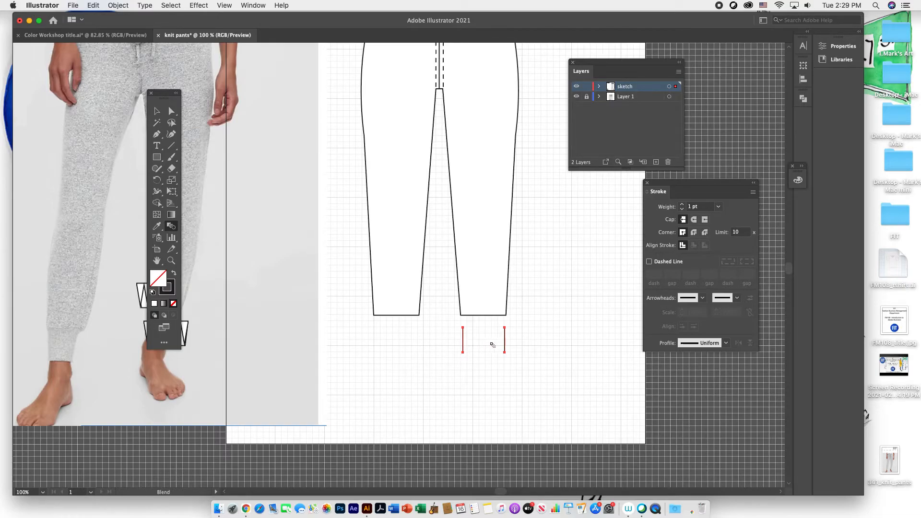
click(504, 349)
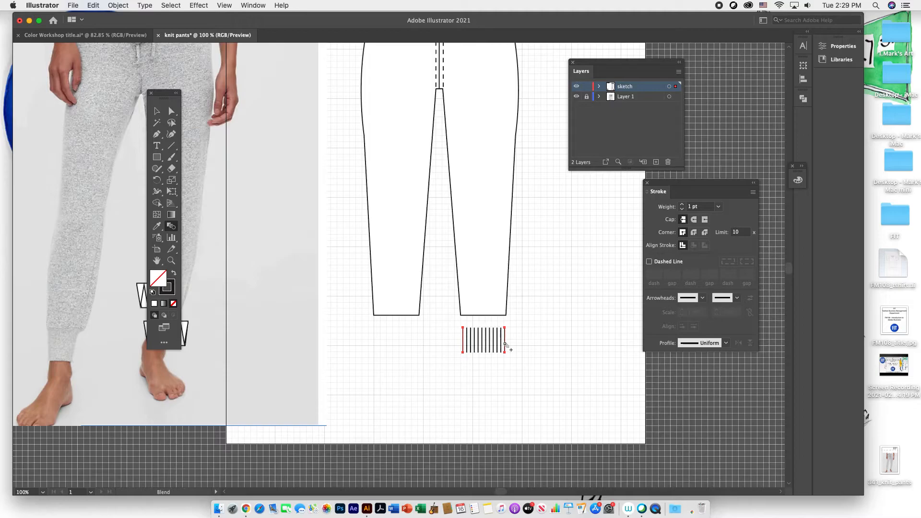
click(157, 111)
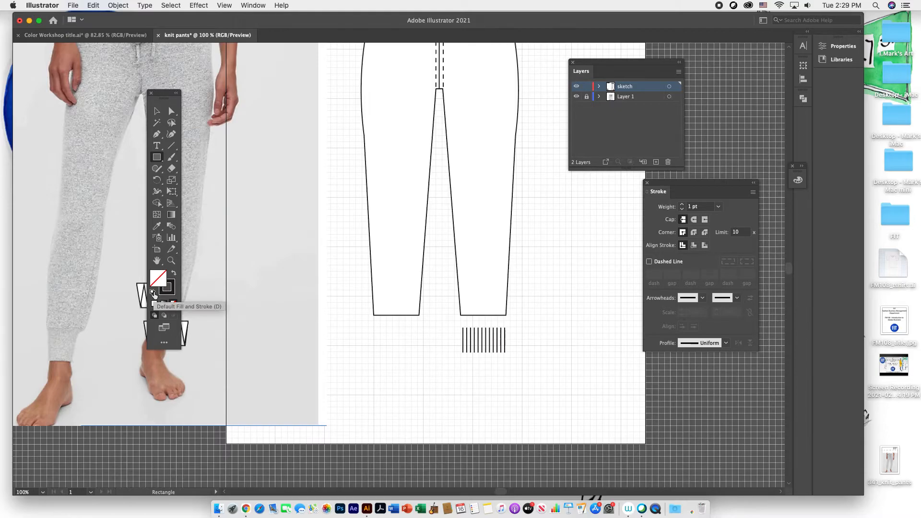
Draw a white, black-outlined rectangle over the rib lines and send it behind them.
click(158, 278)
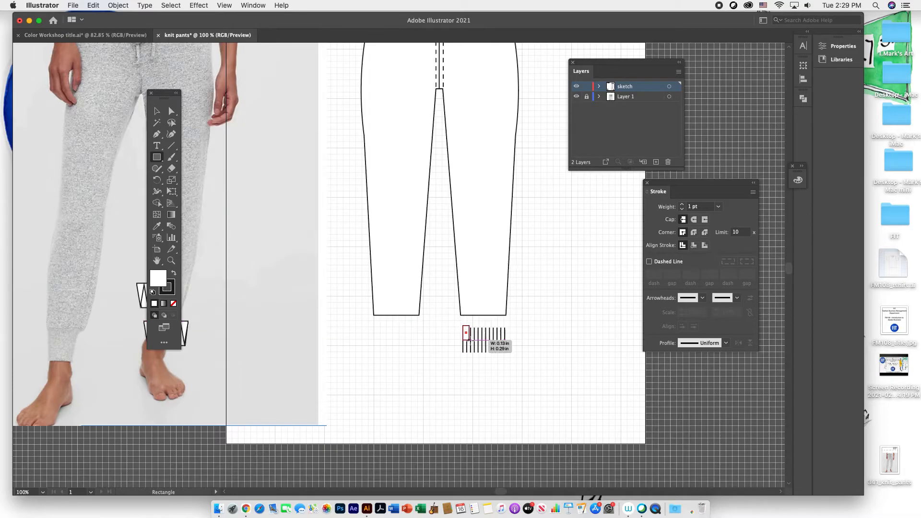
drag(467, 346, 504, 351)
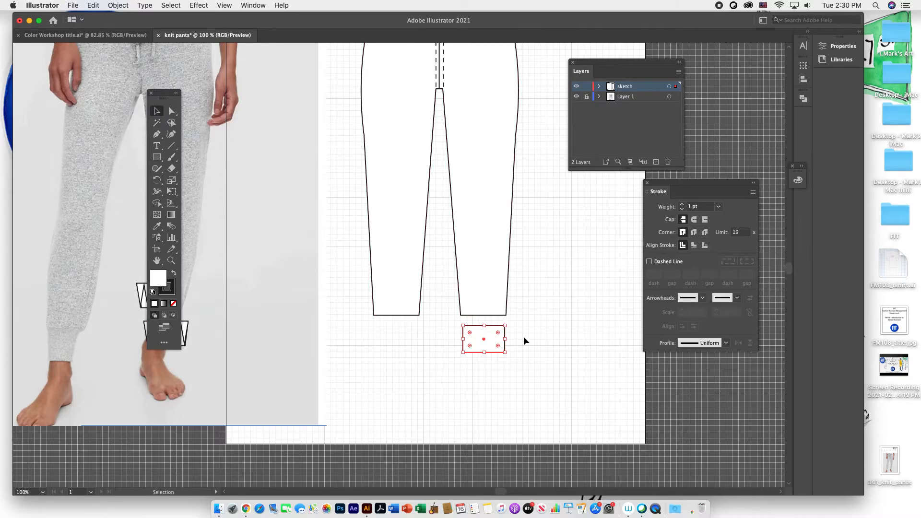
right_click(483, 338)
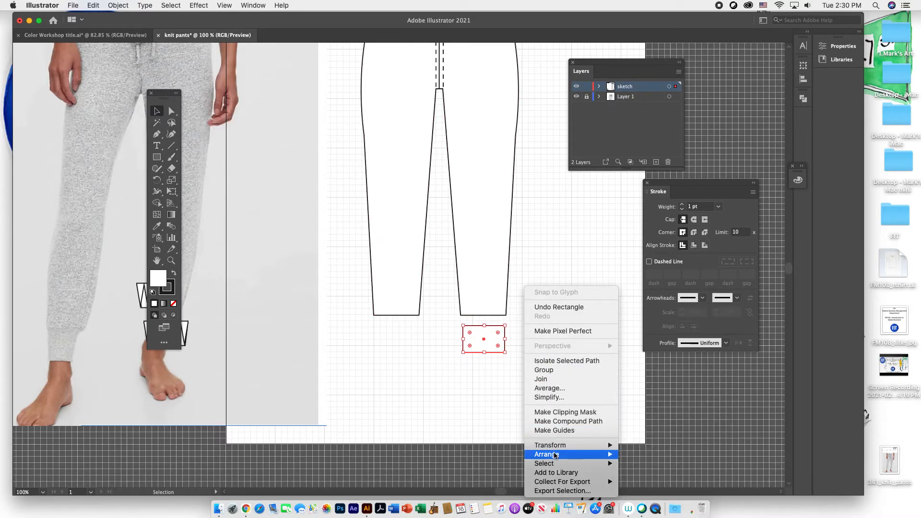
mouse_move(546, 454)
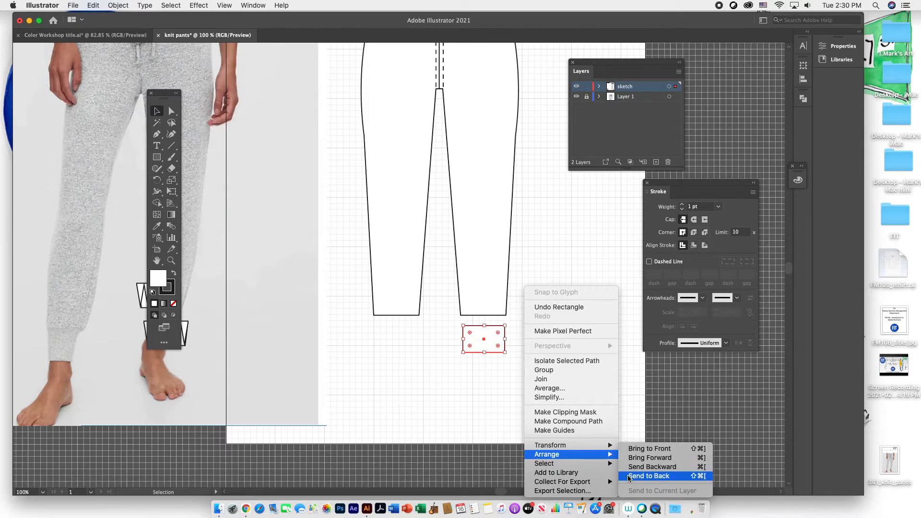
click(650, 476)
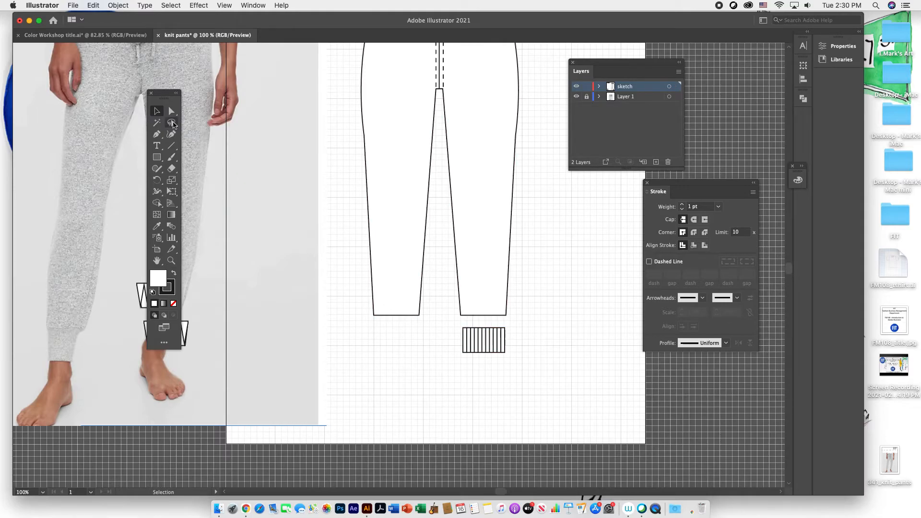
Group the rectangle with the rib lines and place the ribbed cuff at a leg hem.
click(464, 346)
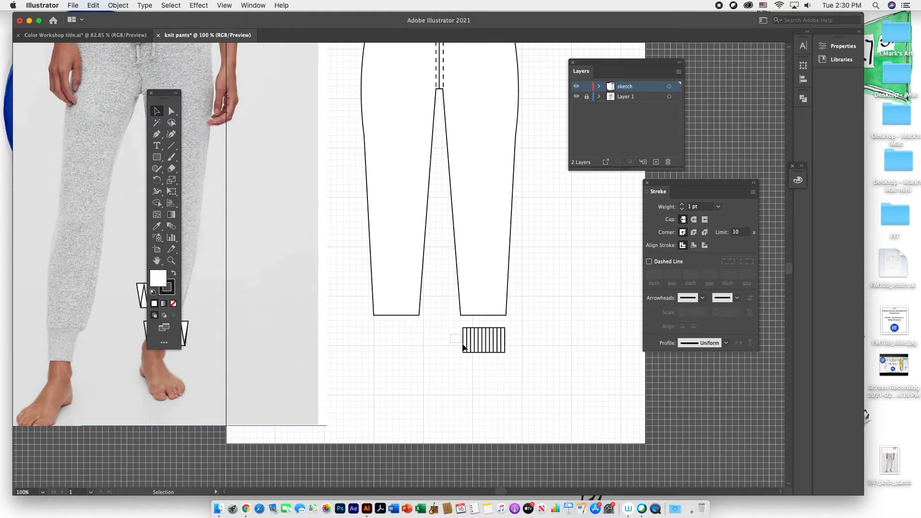
click(483, 340)
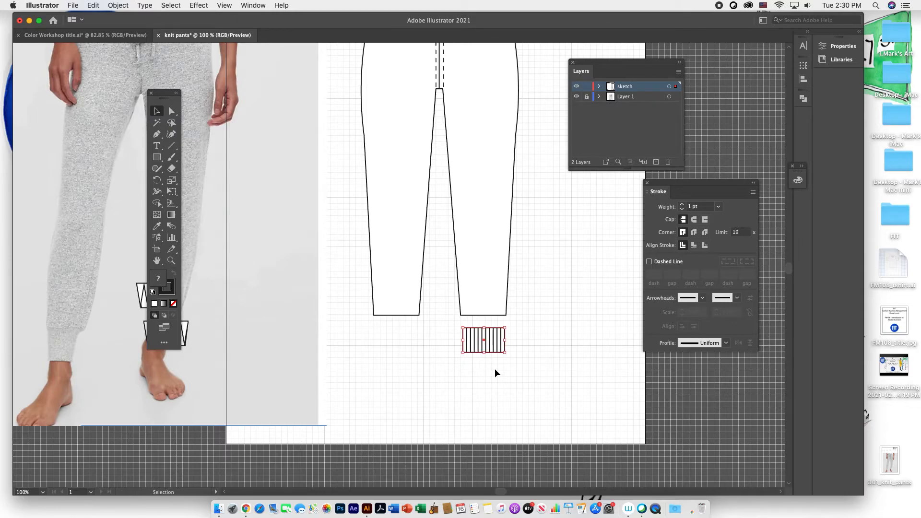
click(119, 5)
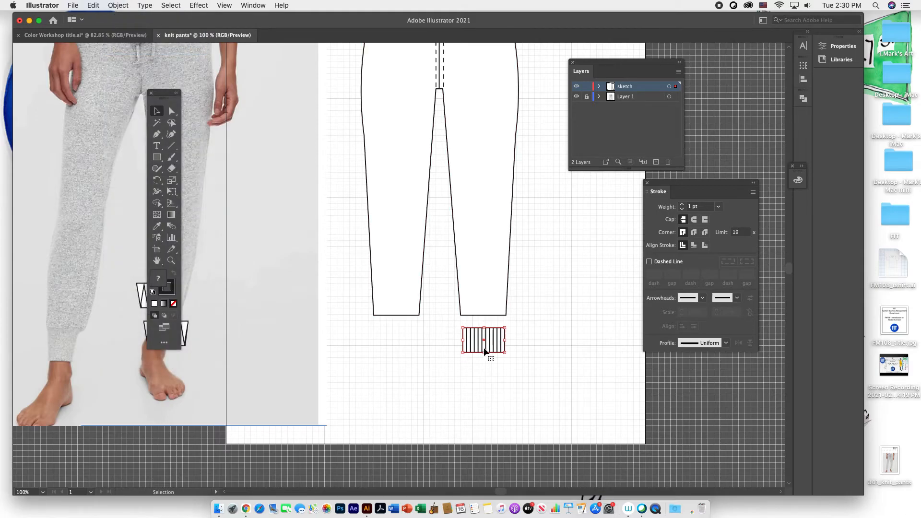
drag(483, 340, 483, 326)
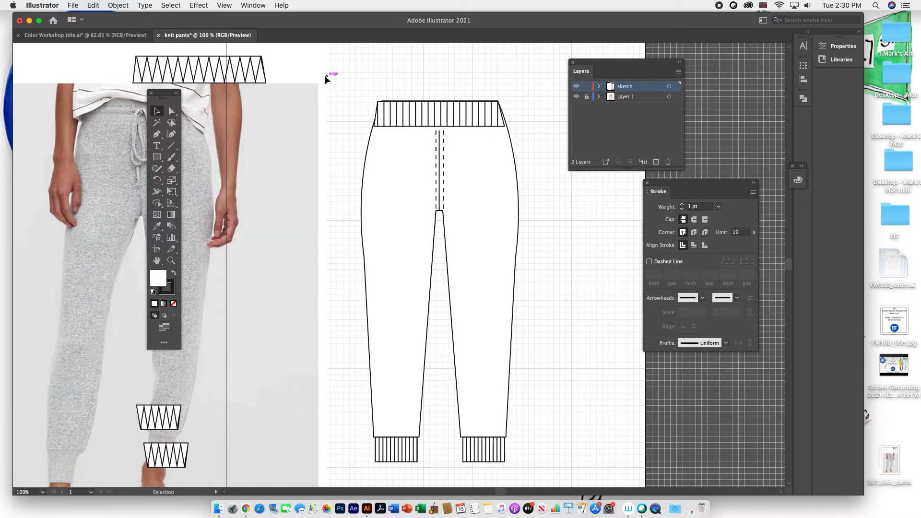
Scale the whole jogger sketch down to fit the page and position it.
drag(327, 79, 502, 427)
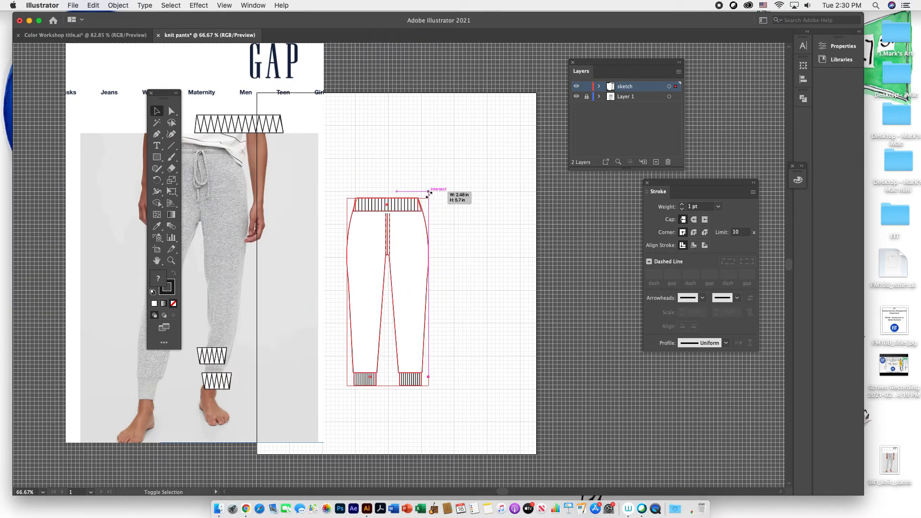
drag(427, 193, 380, 355)
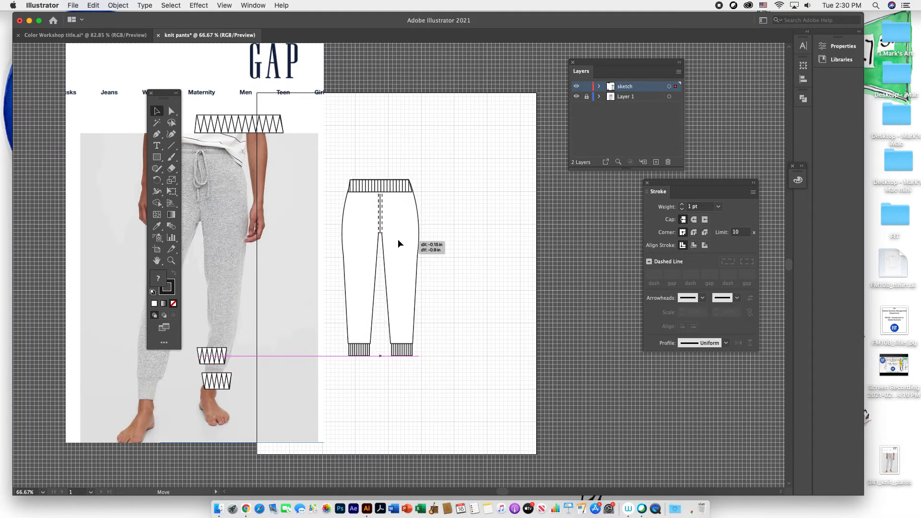
drag(399, 244, 352, 238)
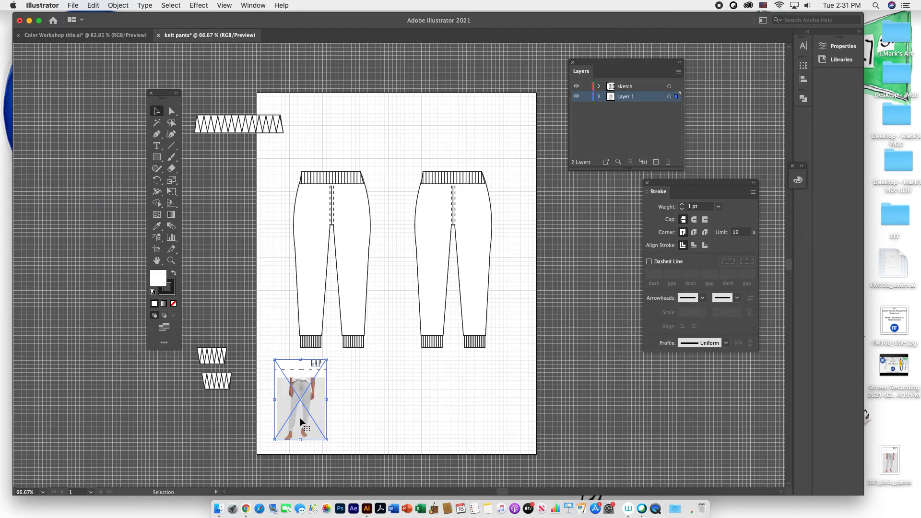
Drag the zigzag shapes off the artboard.
click(394, 237)
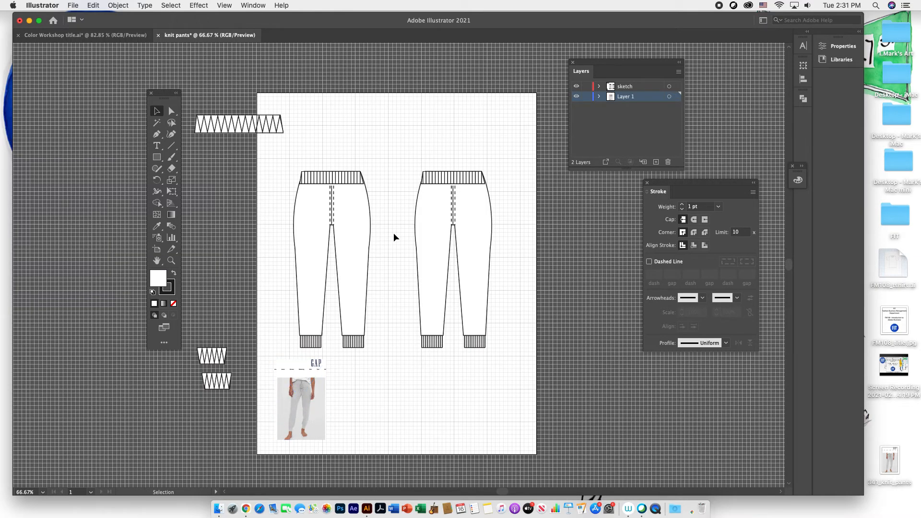
drag(238, 124, 529, 226)
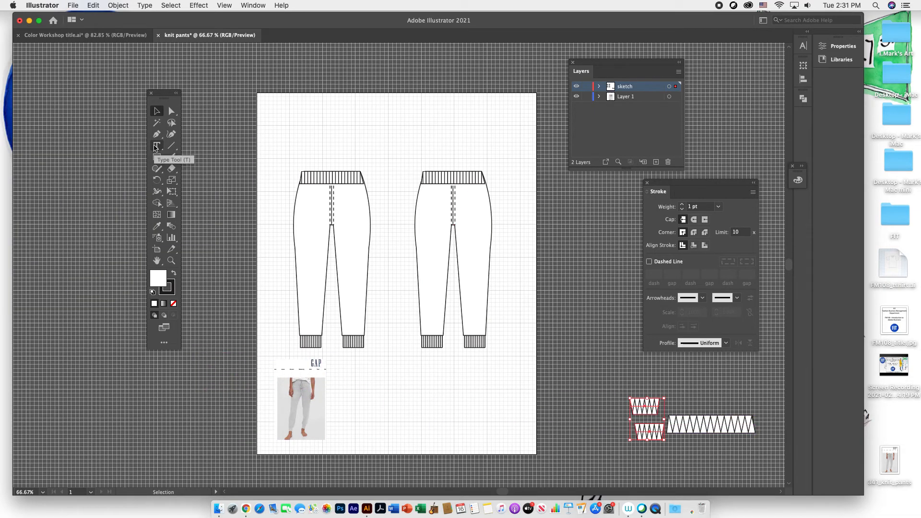
Add a 'Name:' label at the page top and an 'Inspiration: Gap' caption by the photo.
click(156, 145)
text(N)
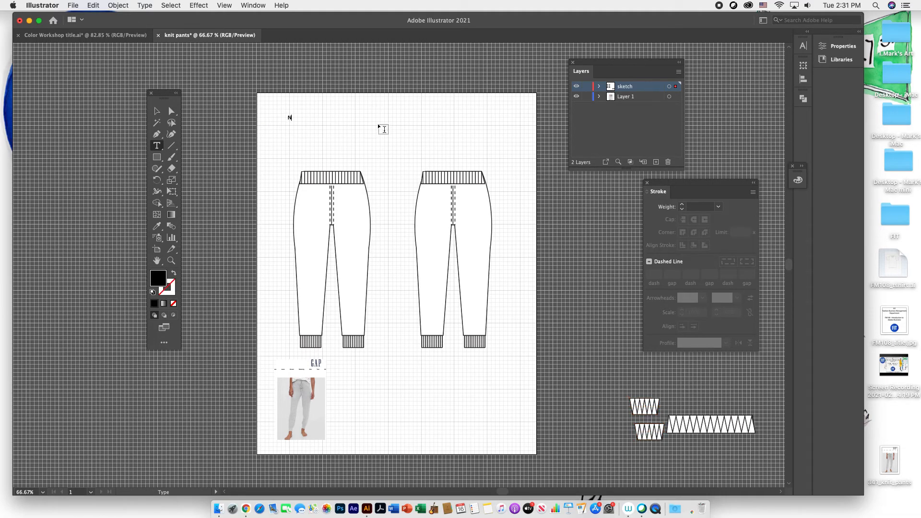
text(ame:)
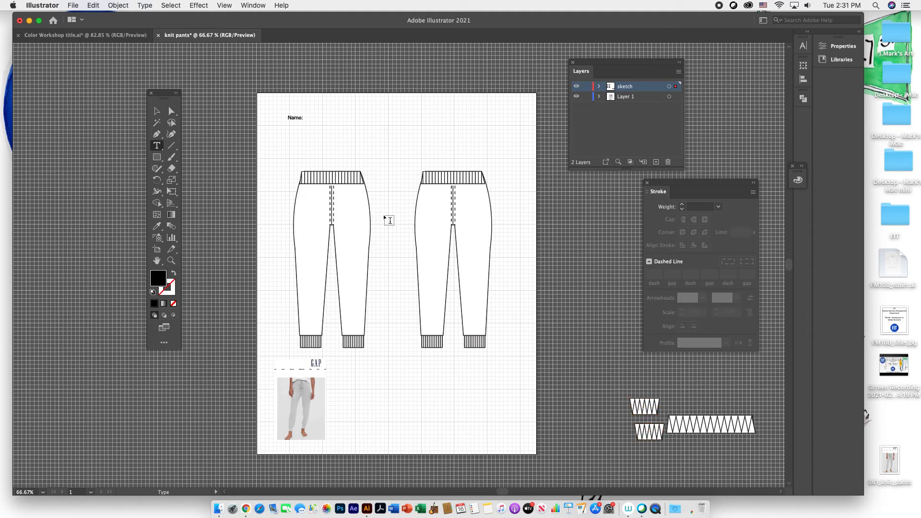
mouse_move(338, 431)
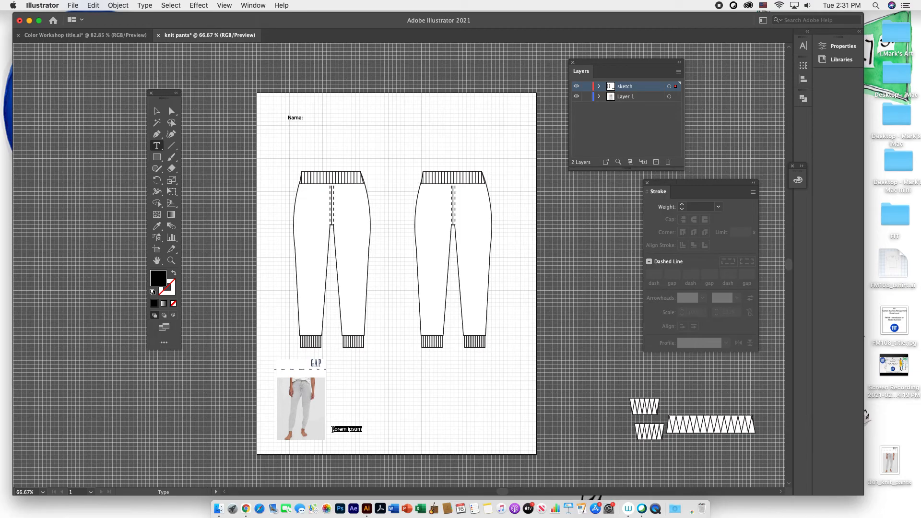
text(Inspl)
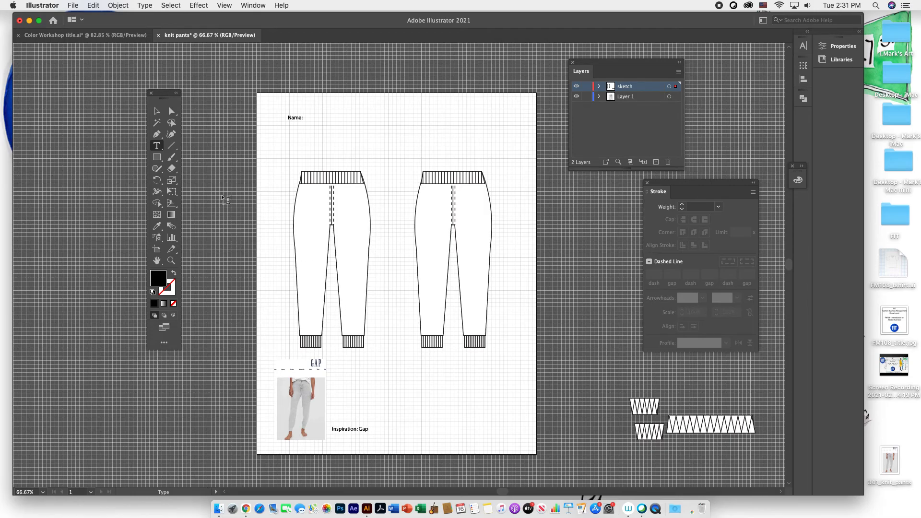
click(350, 429)
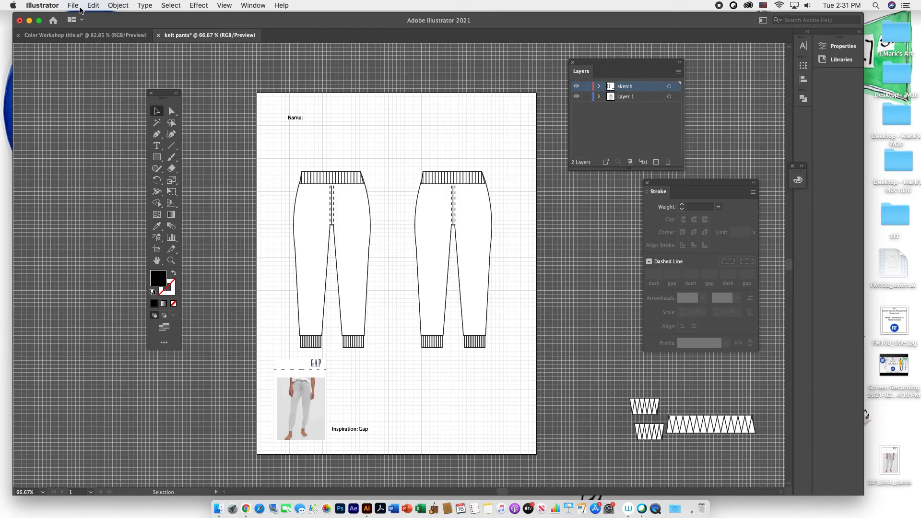
Save As 'higden_knit pants.ai' on the Desktop with Include Linked Files ticked.
click(73, 5)
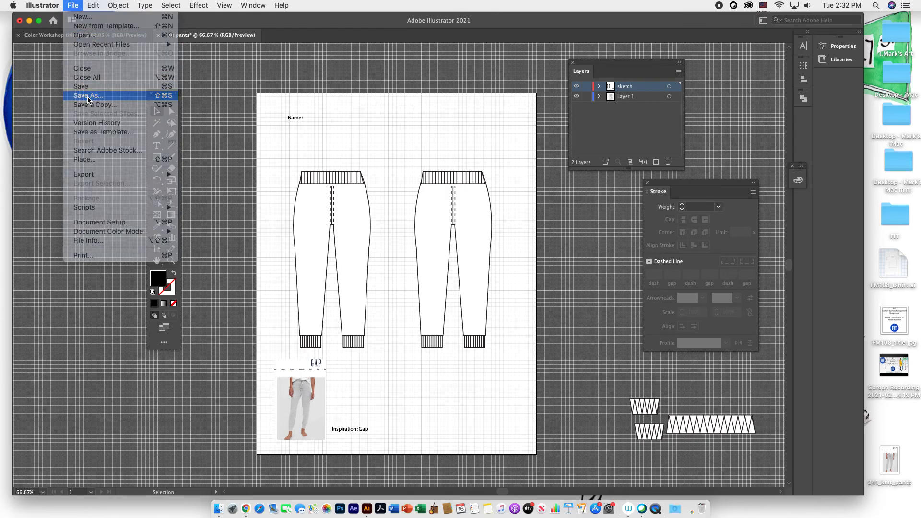
click(88, 95)
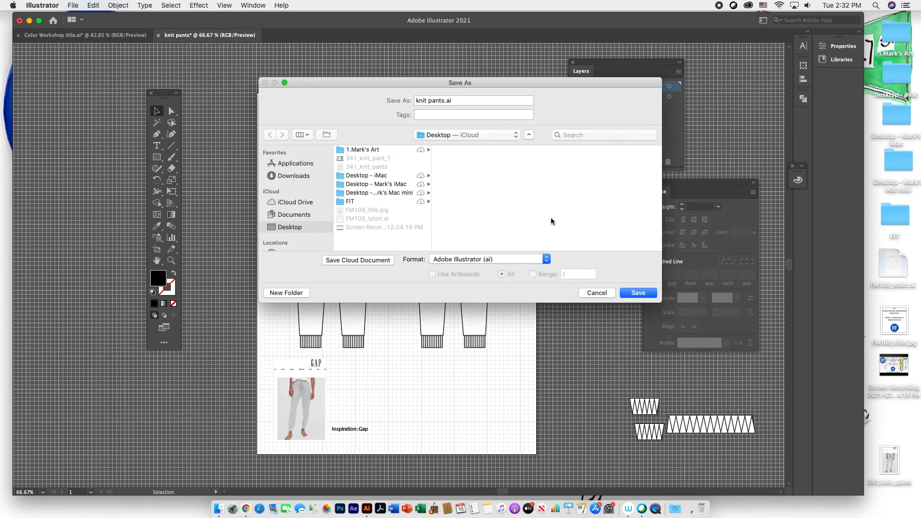
click(418, 101)
text(higden_)
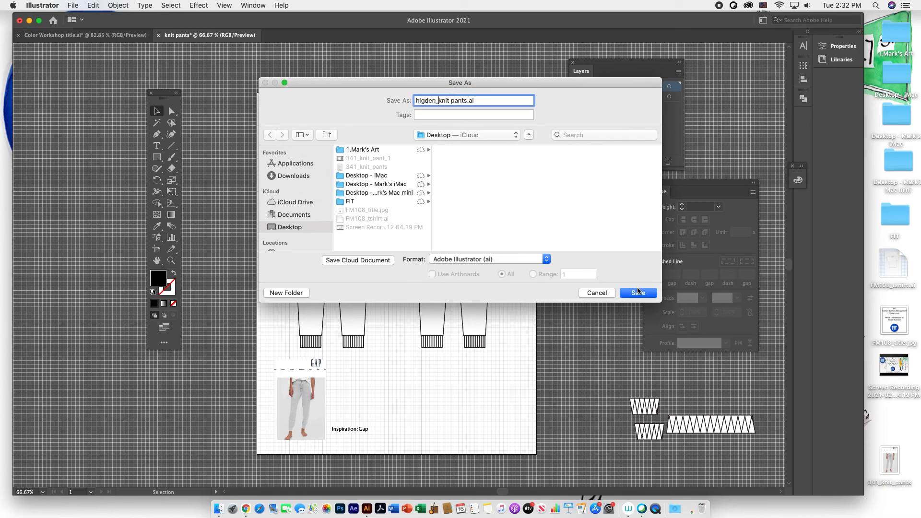
click(637, 293)
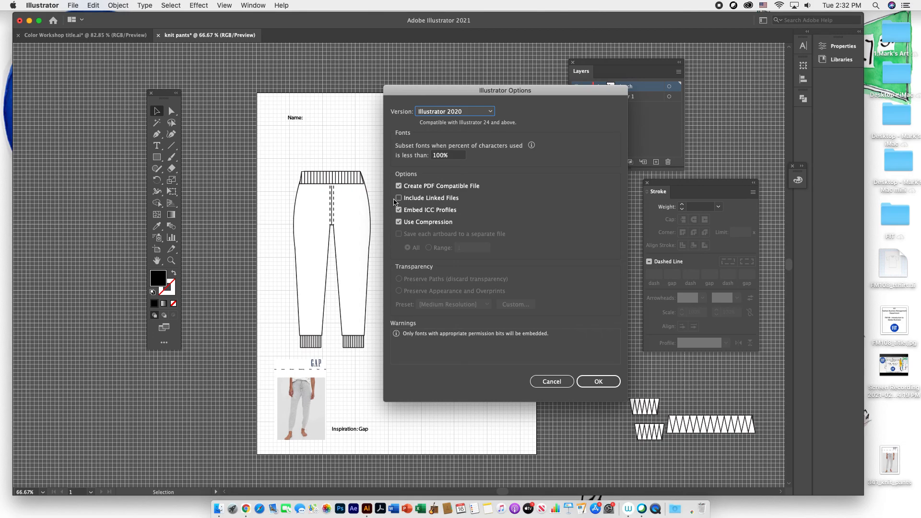
click(399, 198)
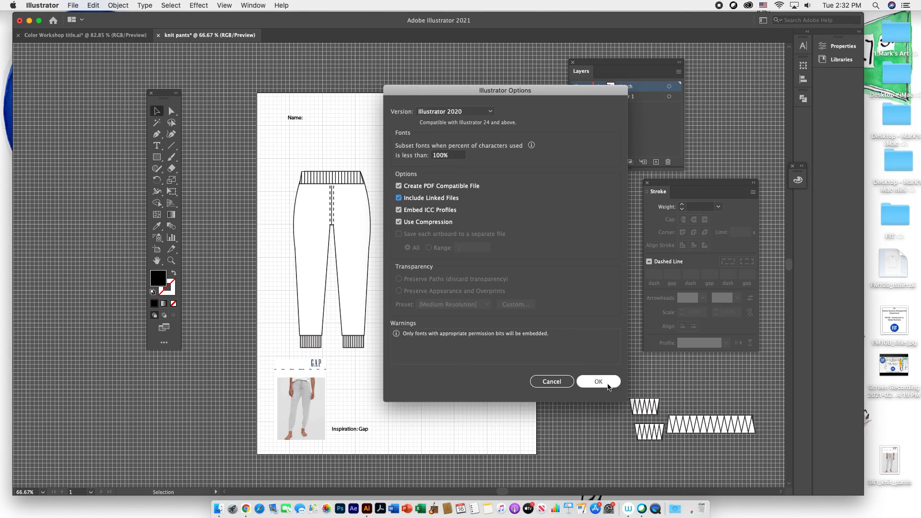
click(598, 381)
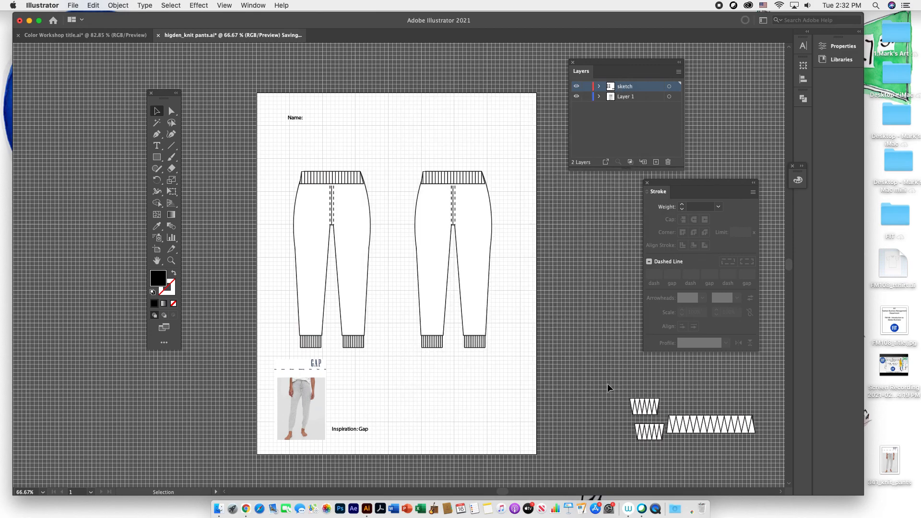